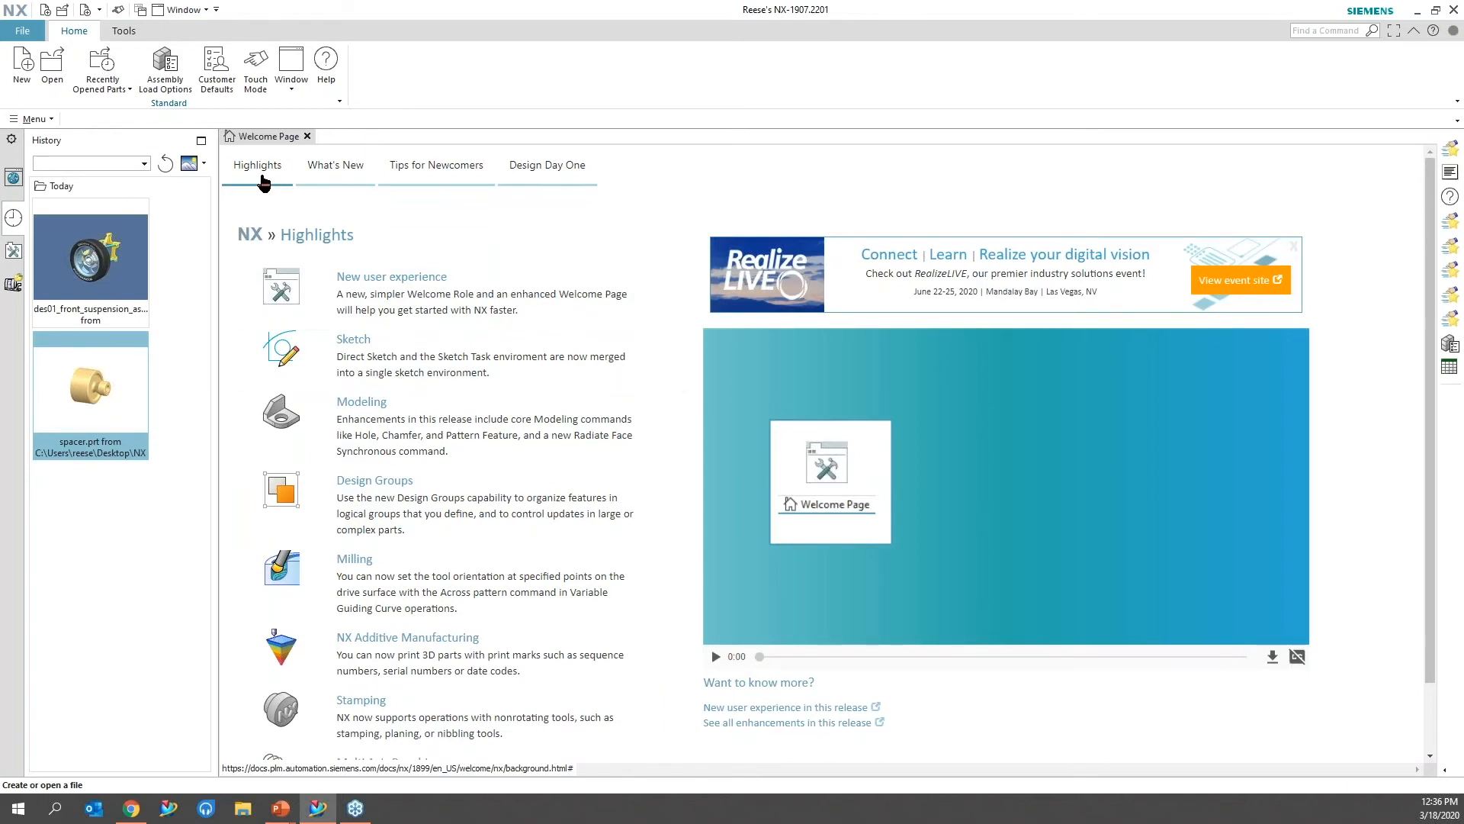
pyautogui.moveTo(397, 328)
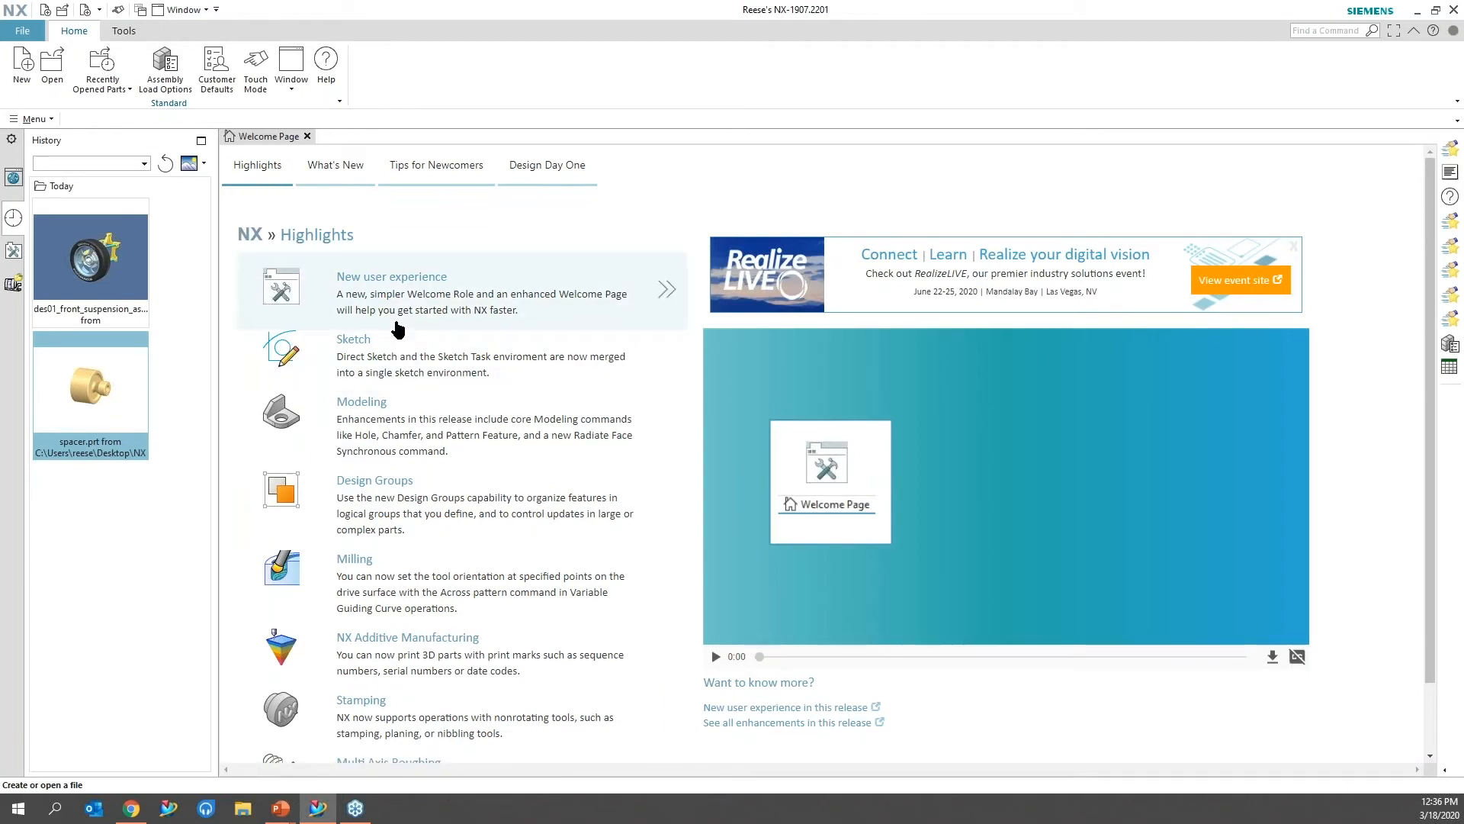
# Preview the Sketch highlight video, then switch the Welcome Page to the What's New table.
pyautogui.click(352, 339)
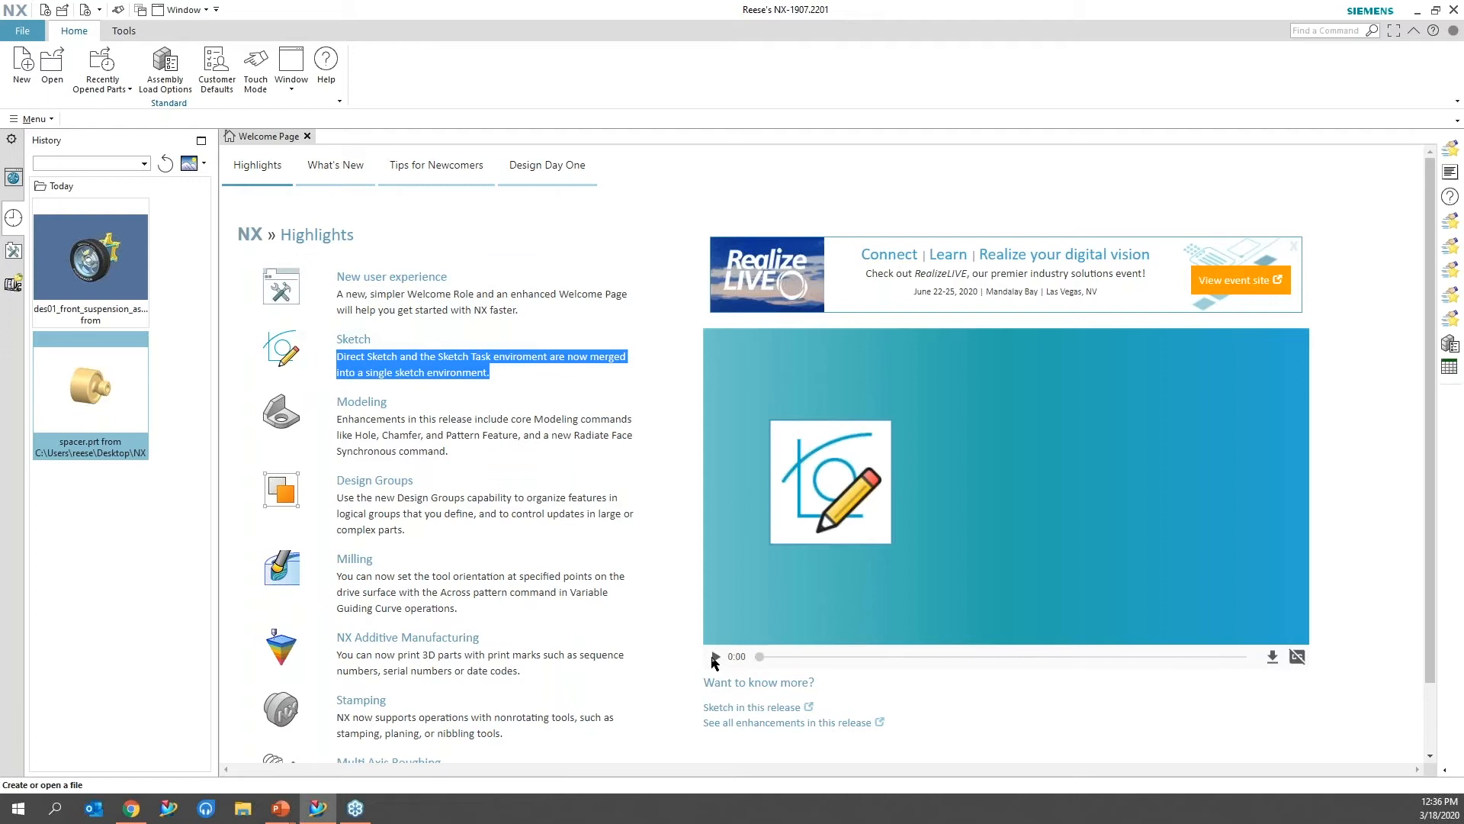
pyautogui.click(715, 656)
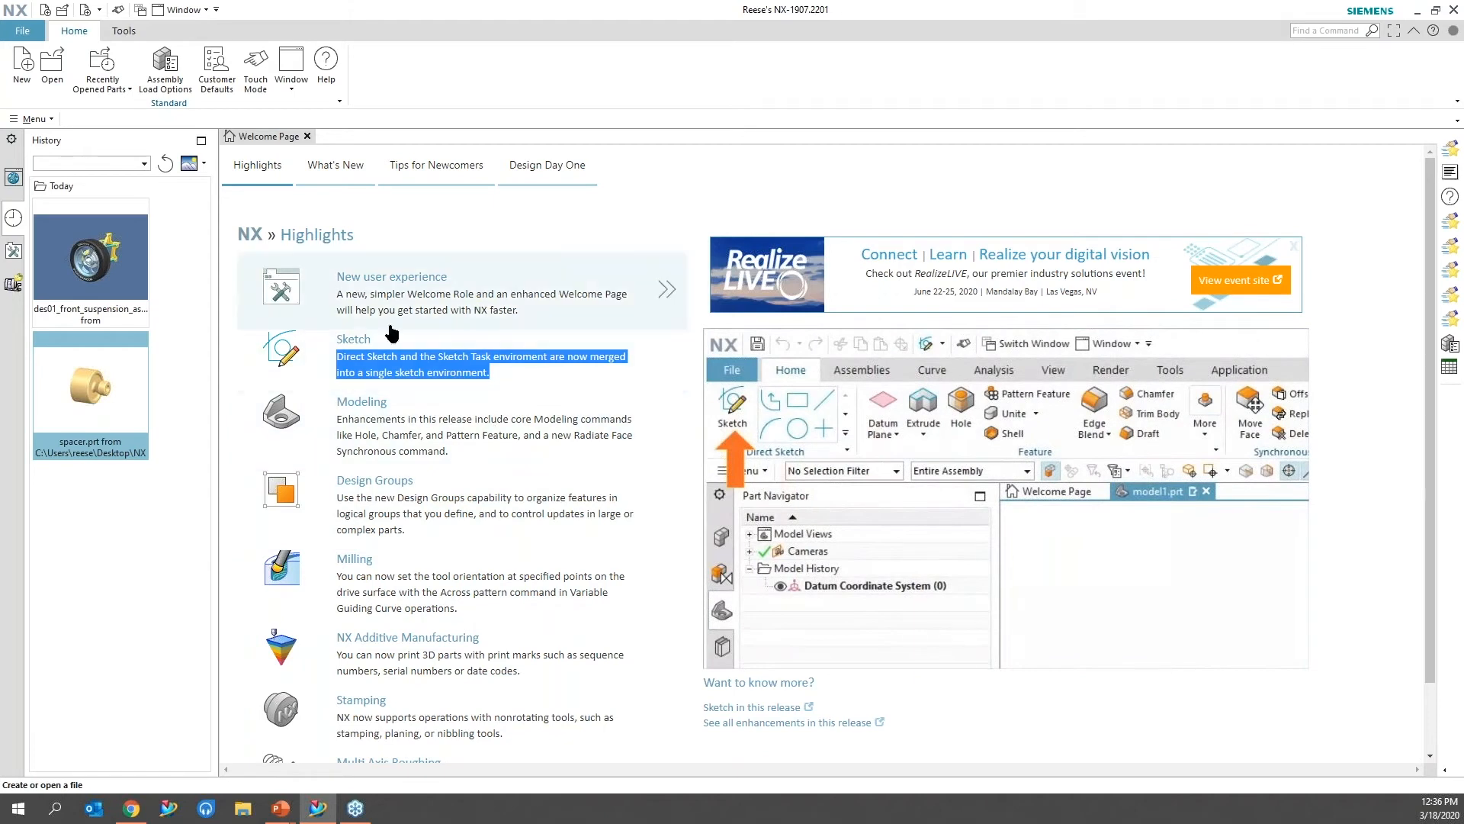
pyautogui.click(334, 165)
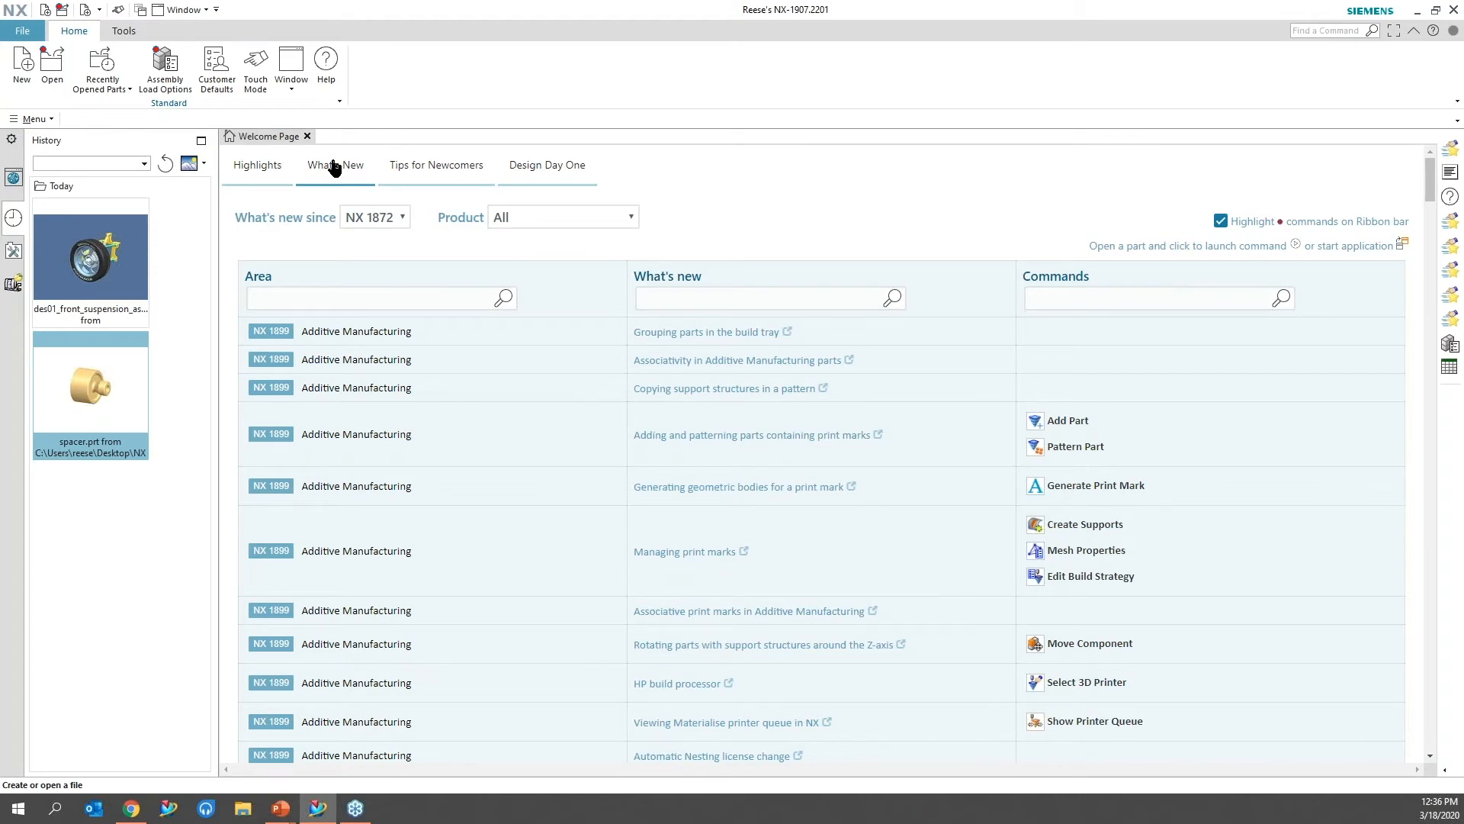
pyautogui.click(375, 216)
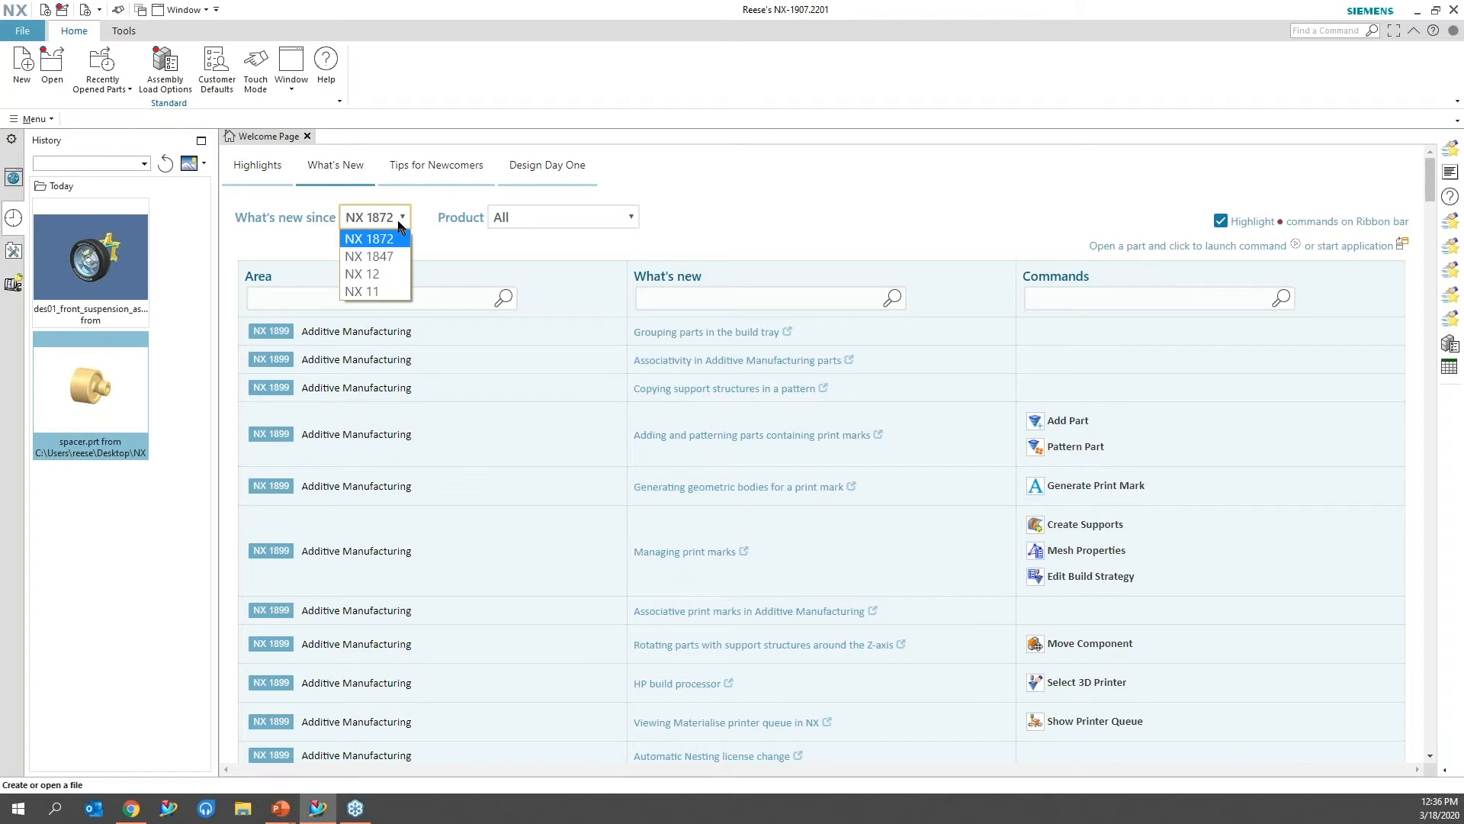
pyautogui.moveTo(408, 248)
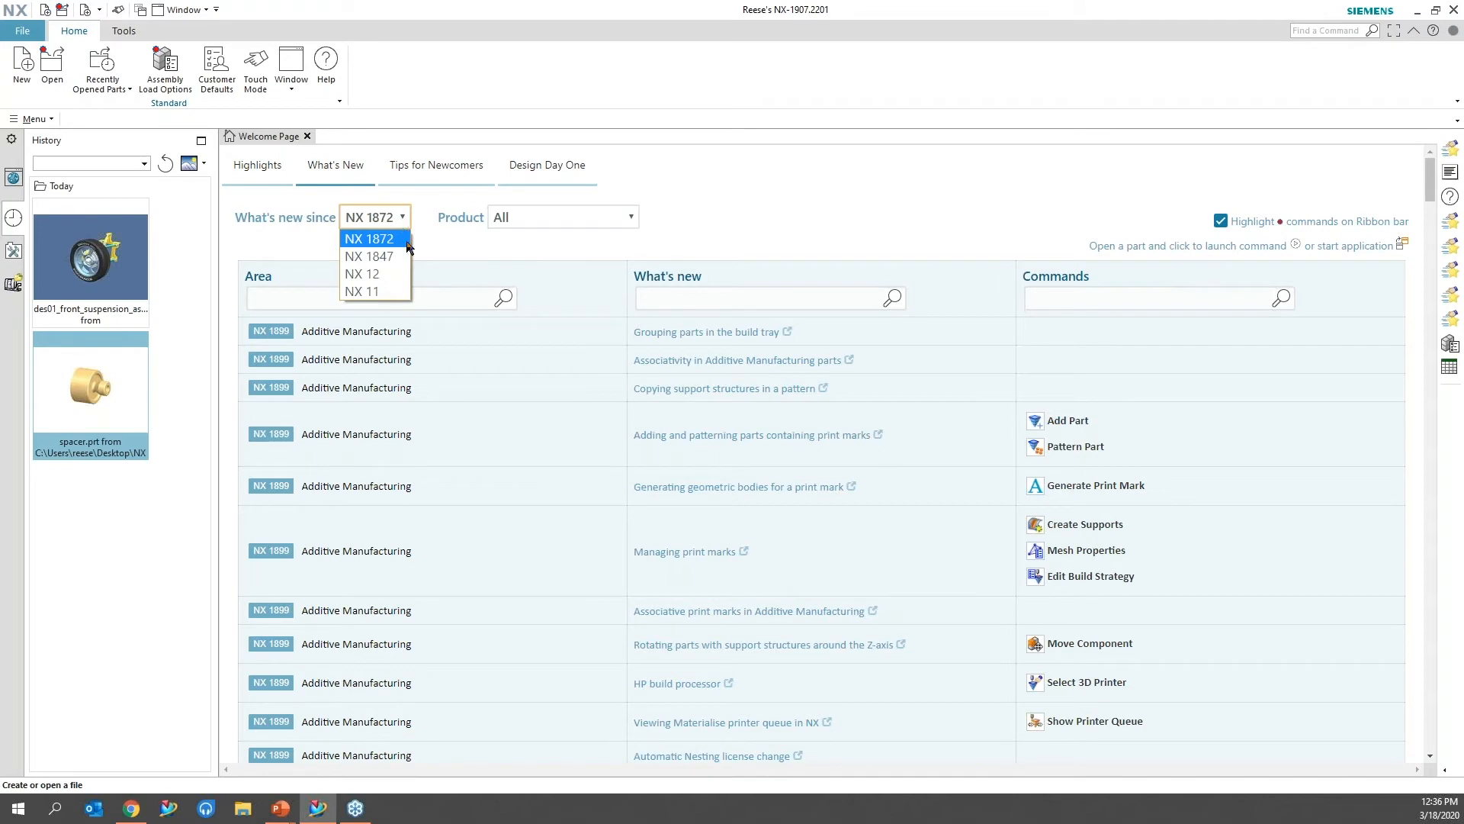
pyautogui.click(362, 292)
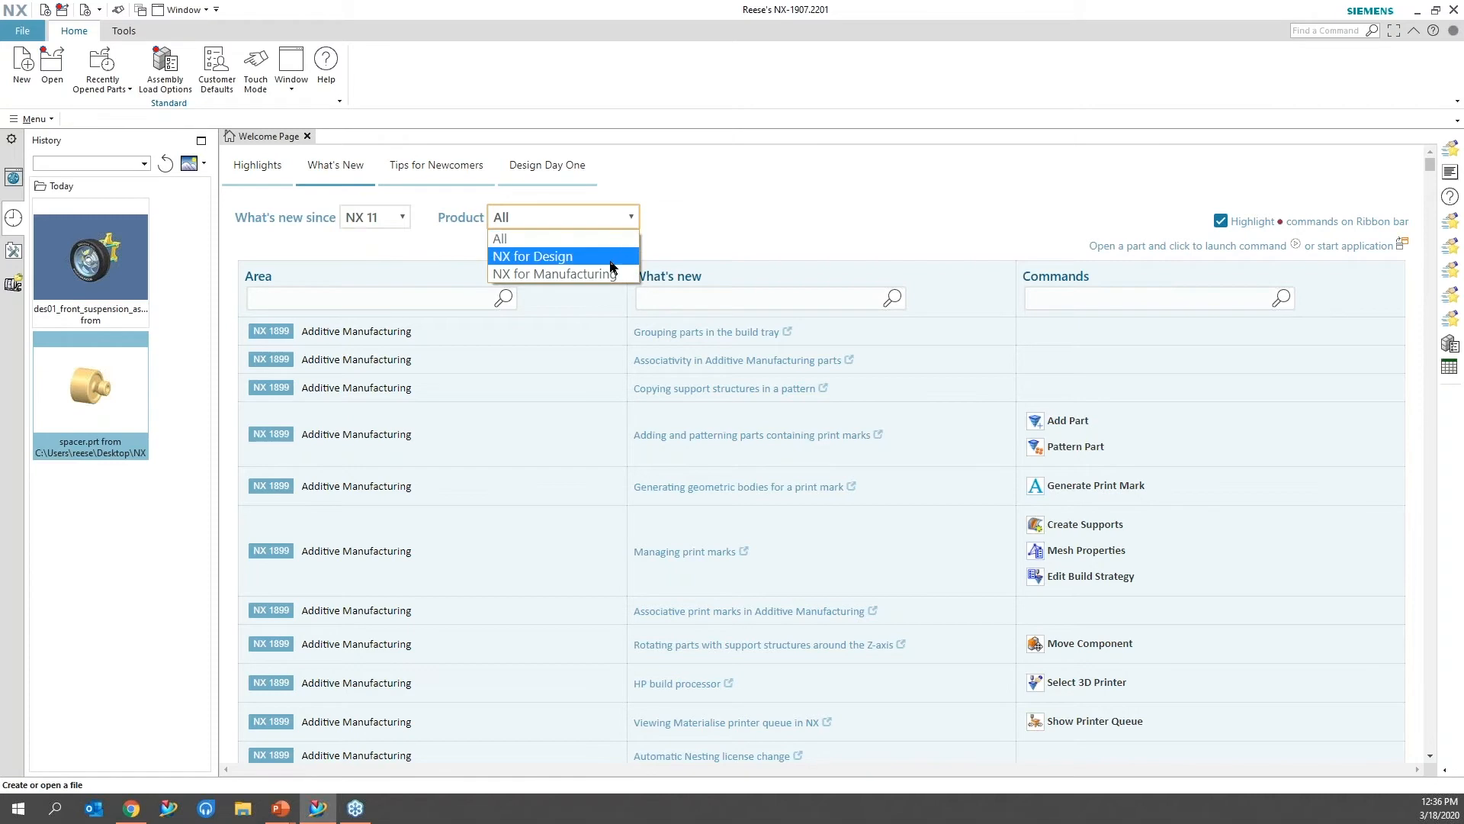
pyautogui.click(533, 256)
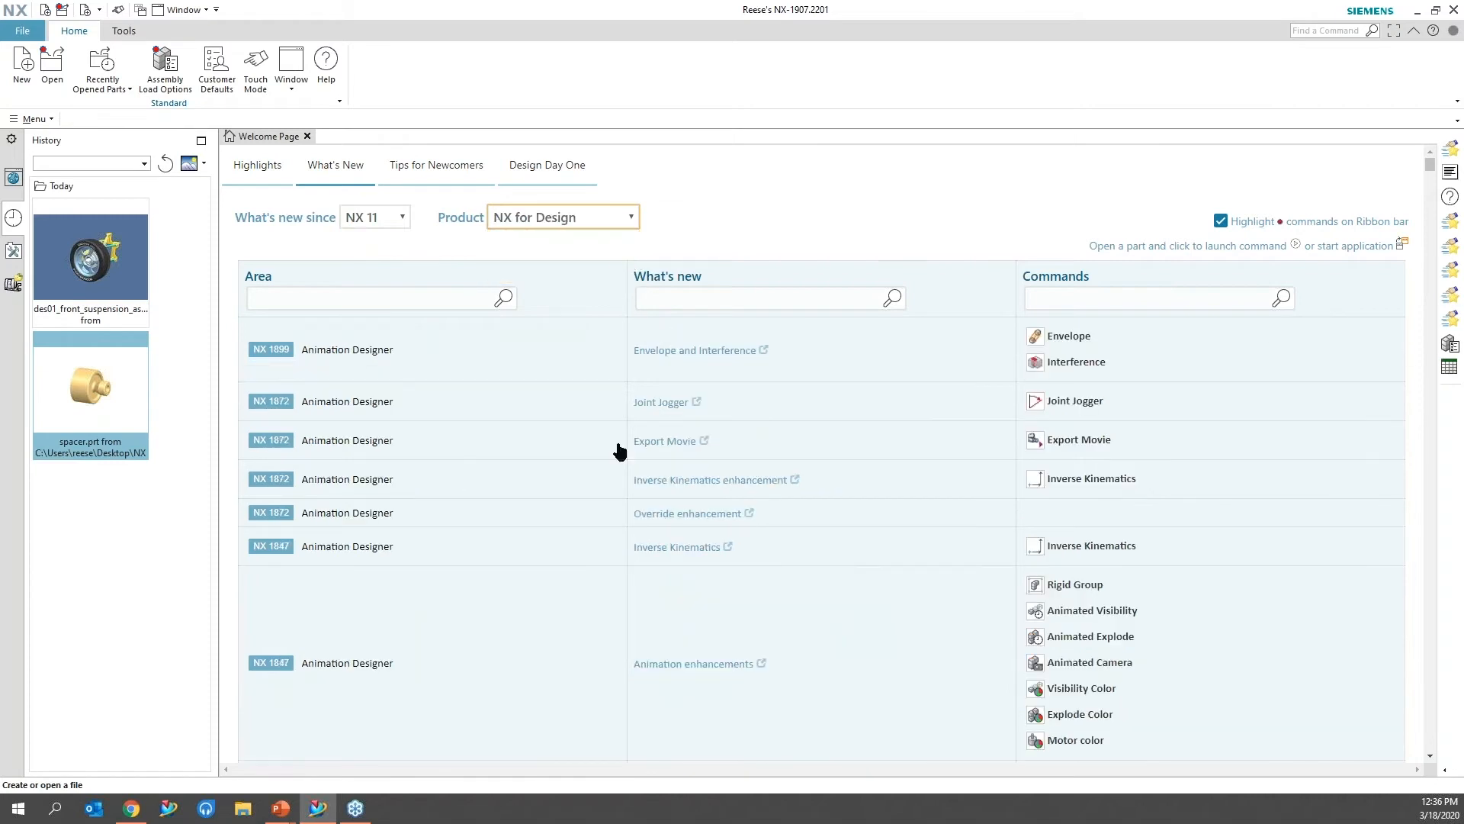
pyautogui.scroll(-3)
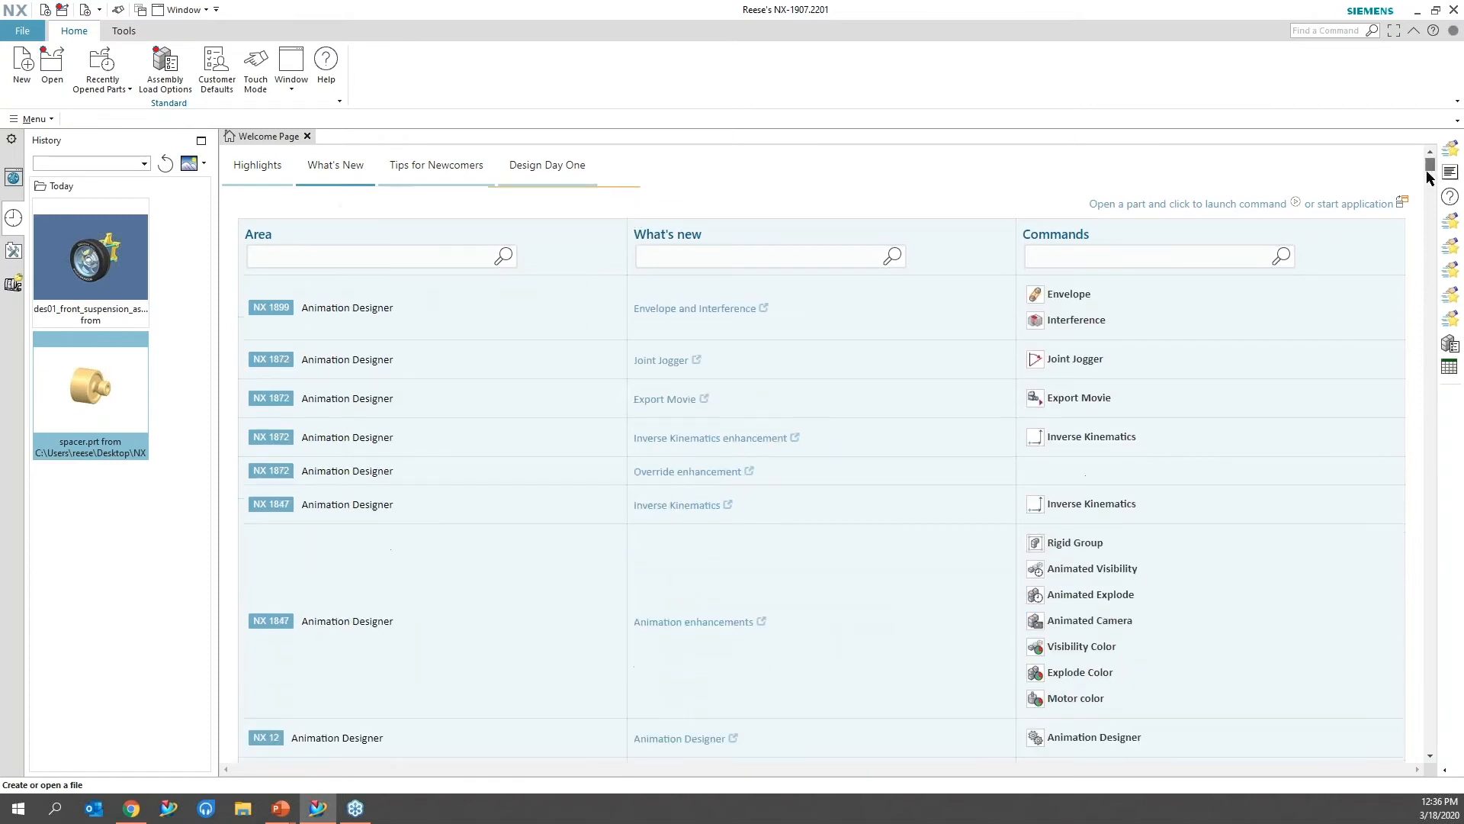
pyautogui.scroll(-3)
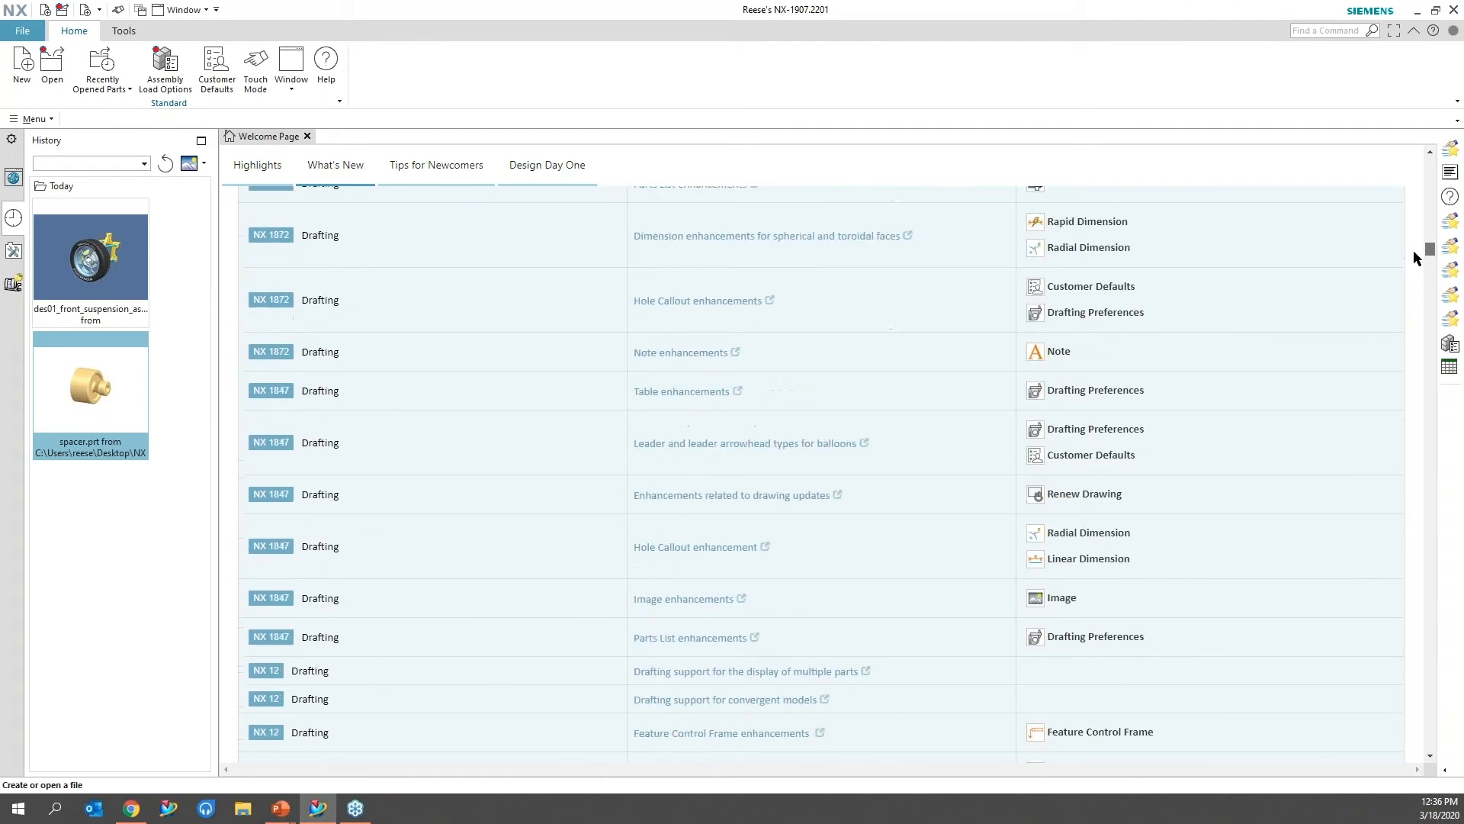
pyautogui.scroll(-3)
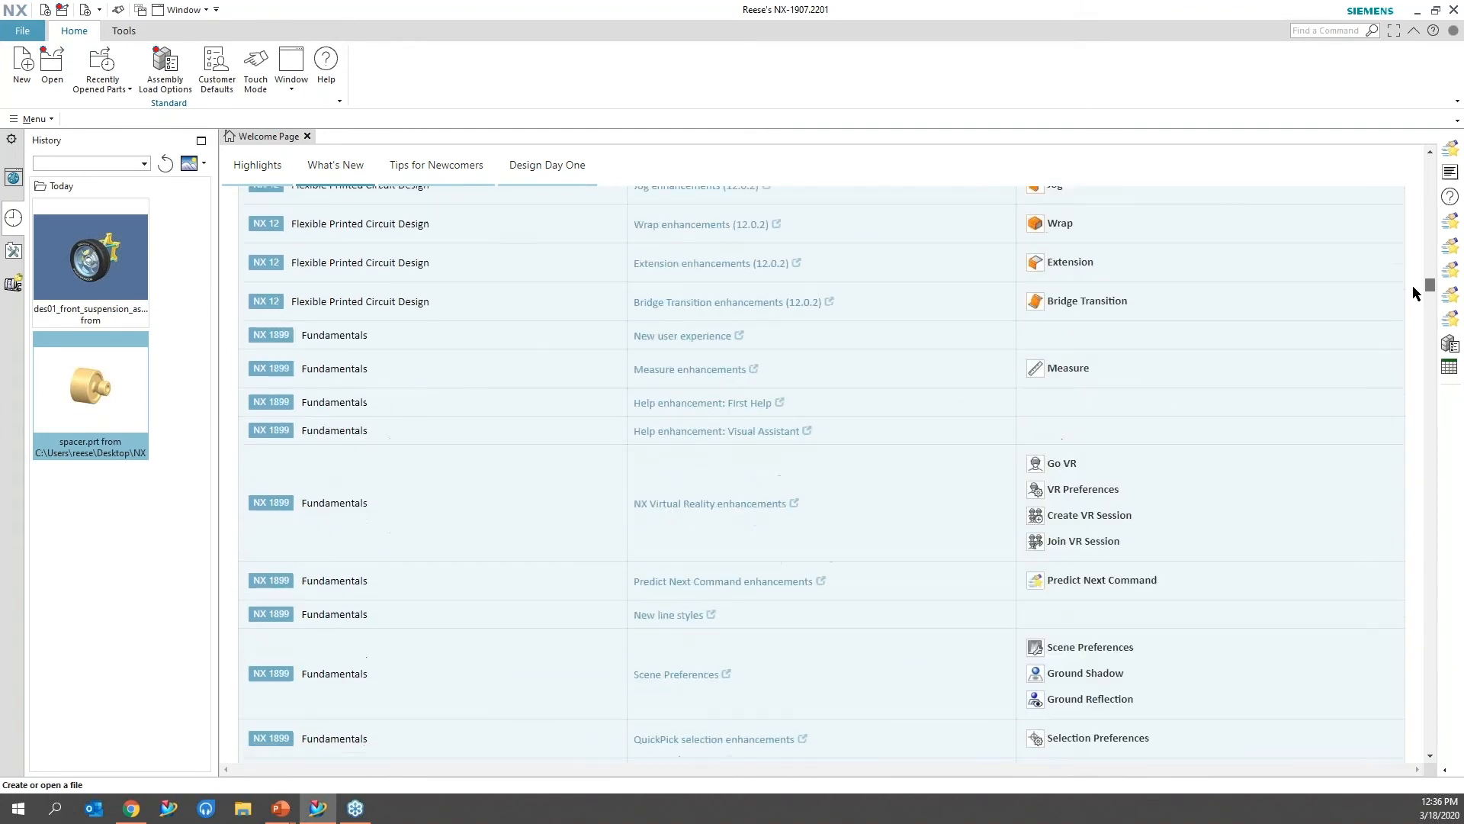
pyautogui.click(335, 165)
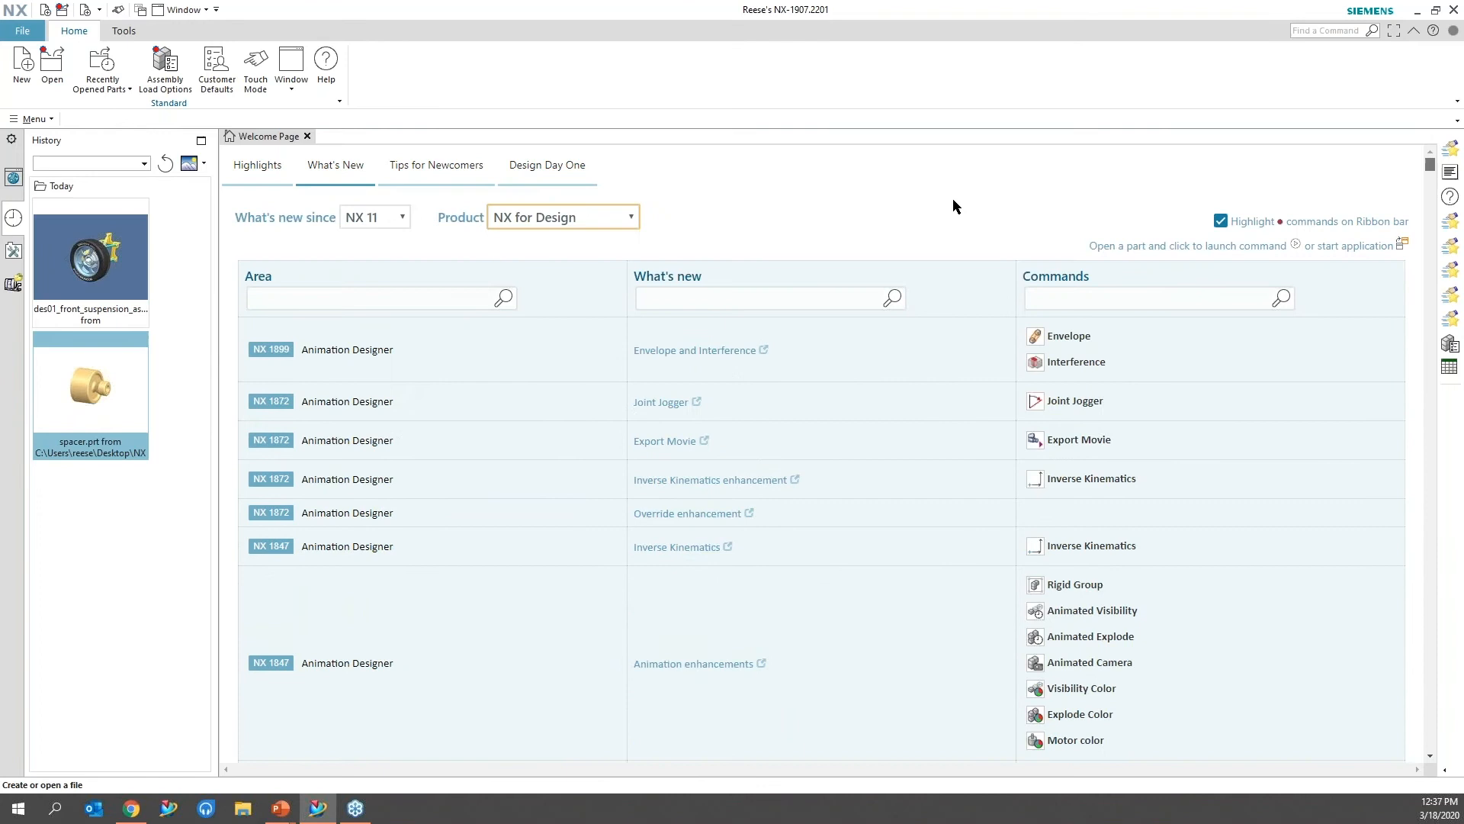
pyautogui.click(375, 217)
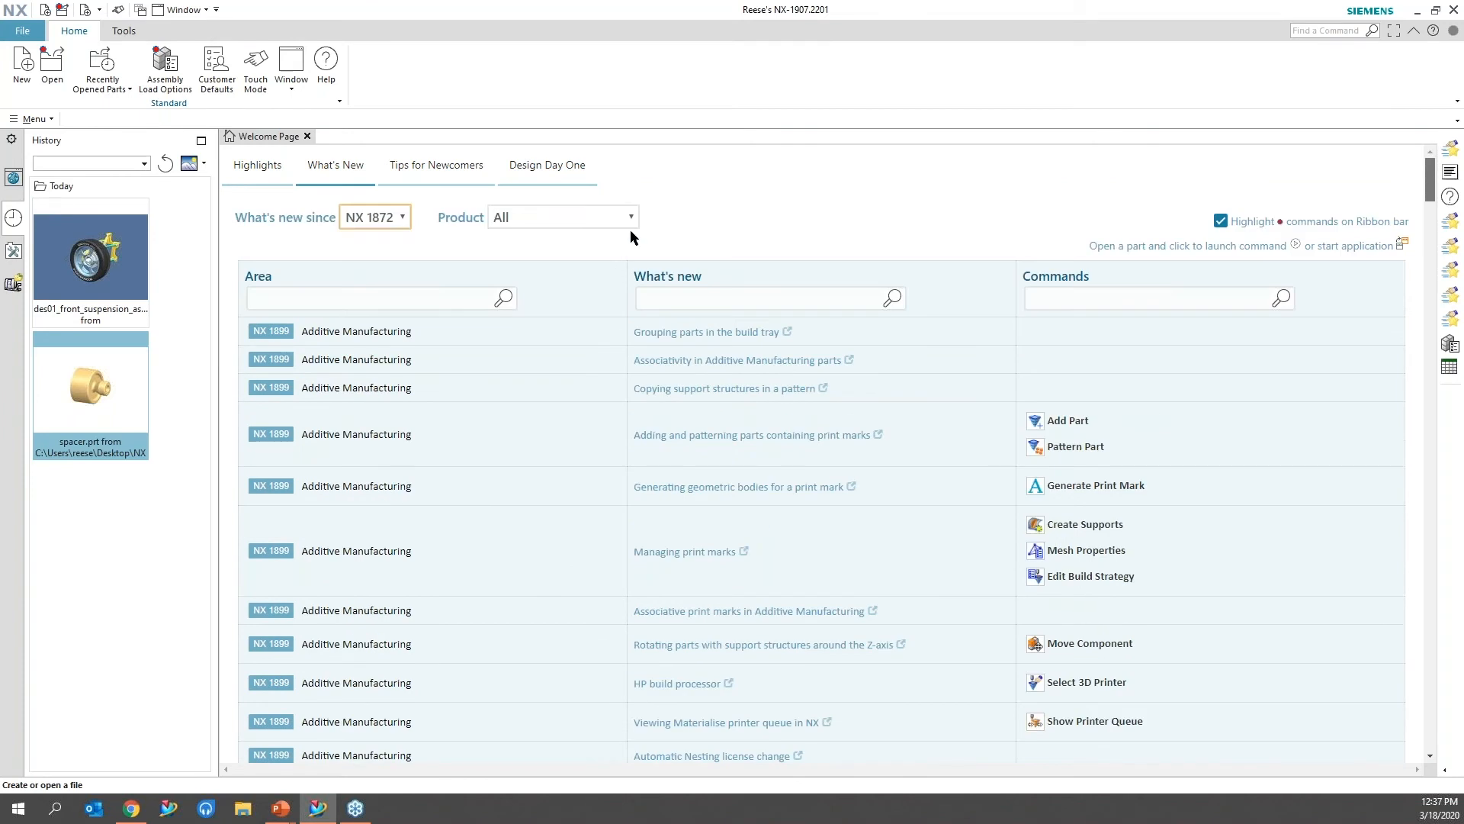
# Filter the What's New table to the NX for Design product.
pyautogui.click(562, 217)
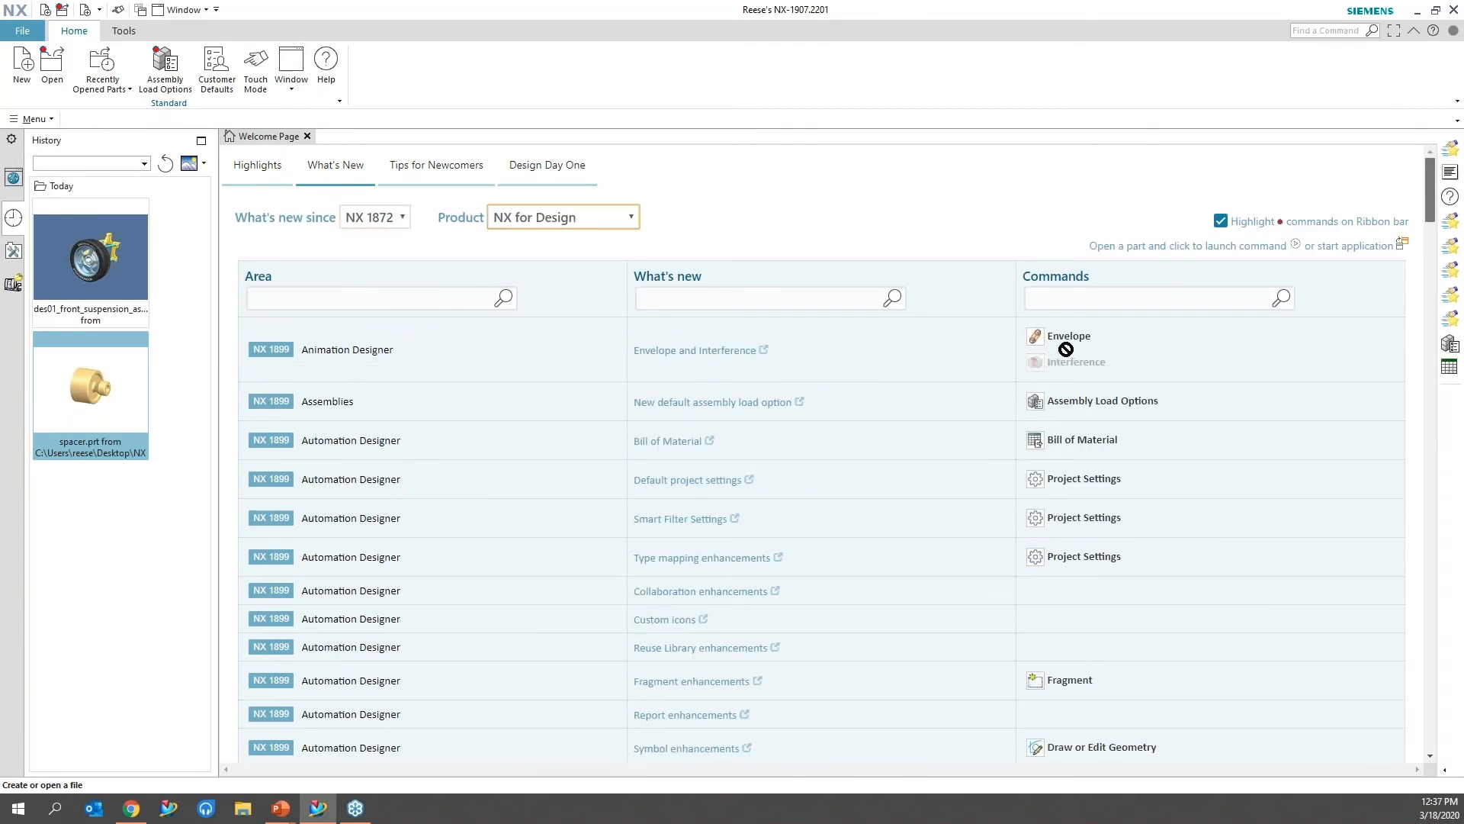
pyautogui.moveTo(817, 375)
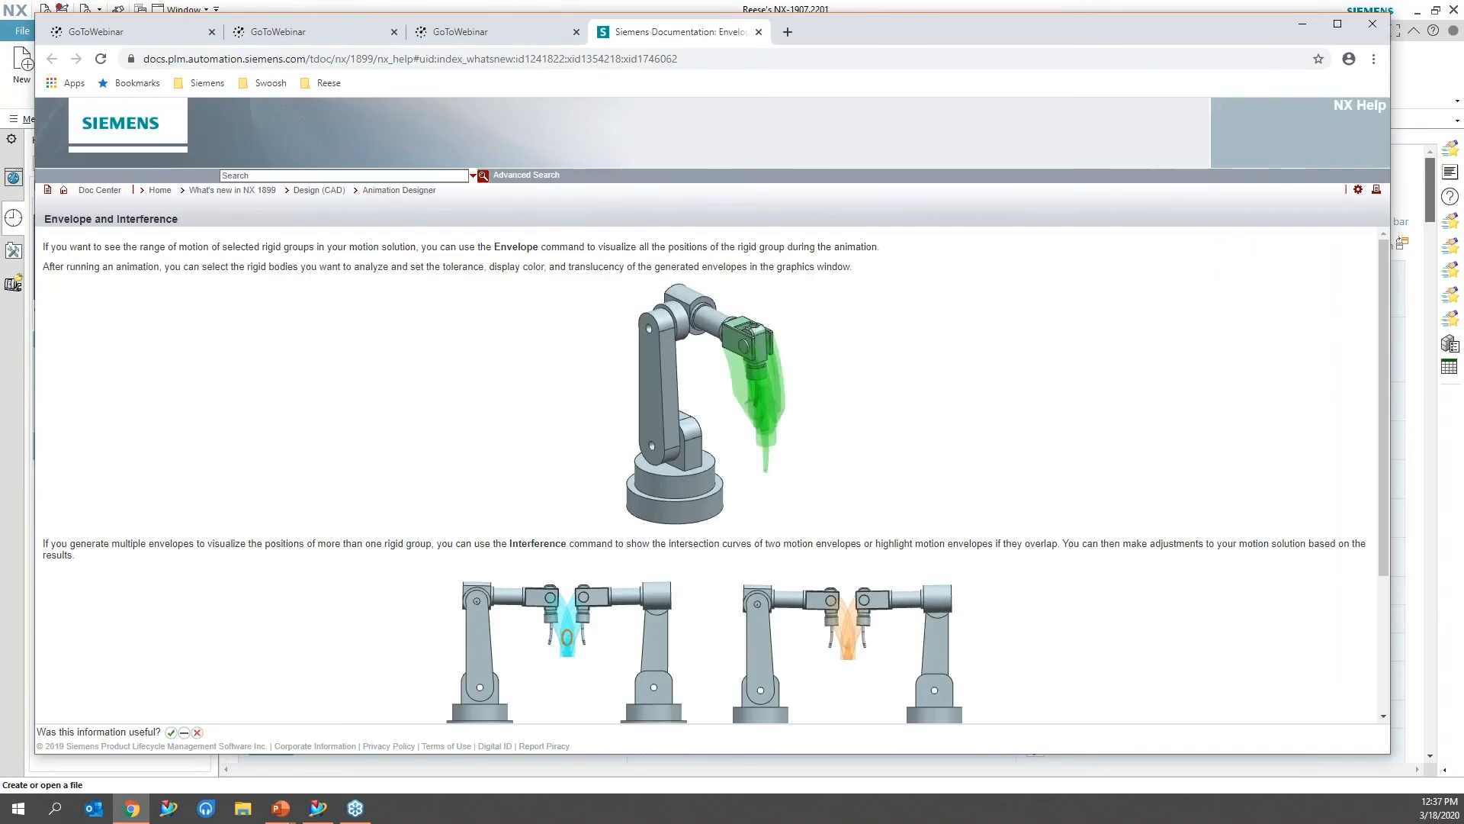
pyautogui.moveTo(382, 223)
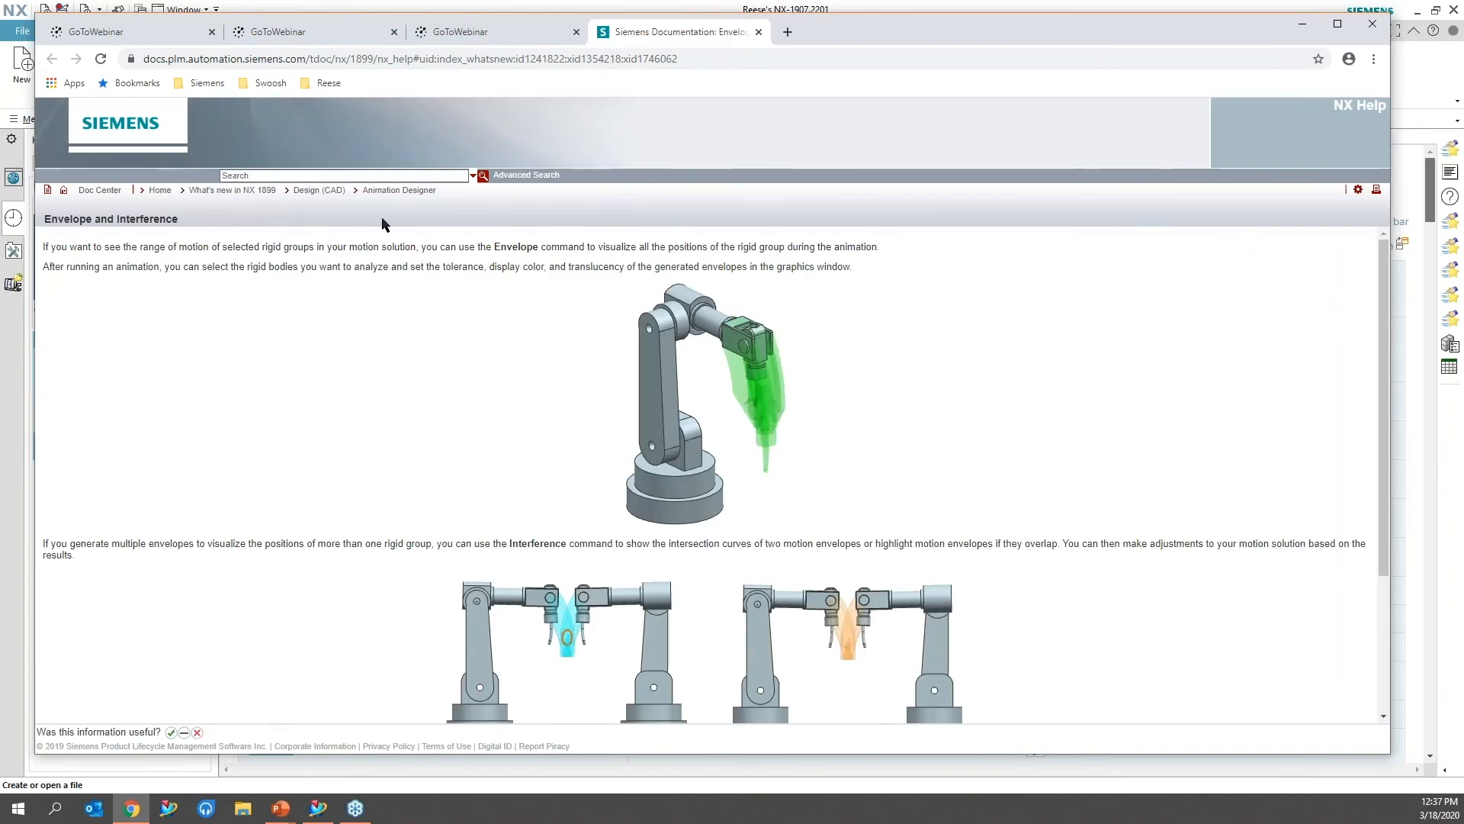
# Scroll through the Envelope and Interference NX Help article.
pyautogui.scroll(-3)
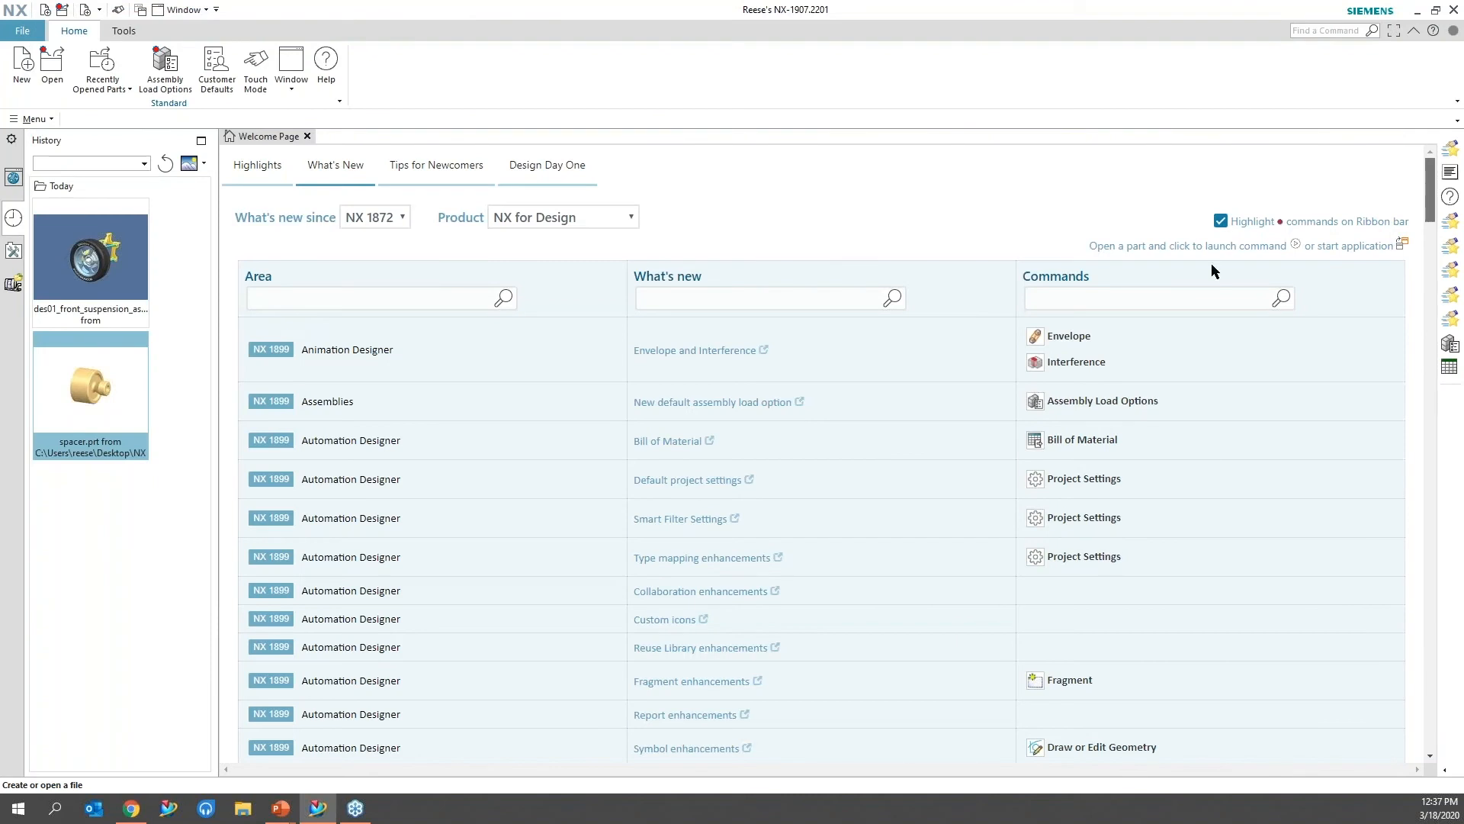
pyautogui.moveTo(1256, 227)
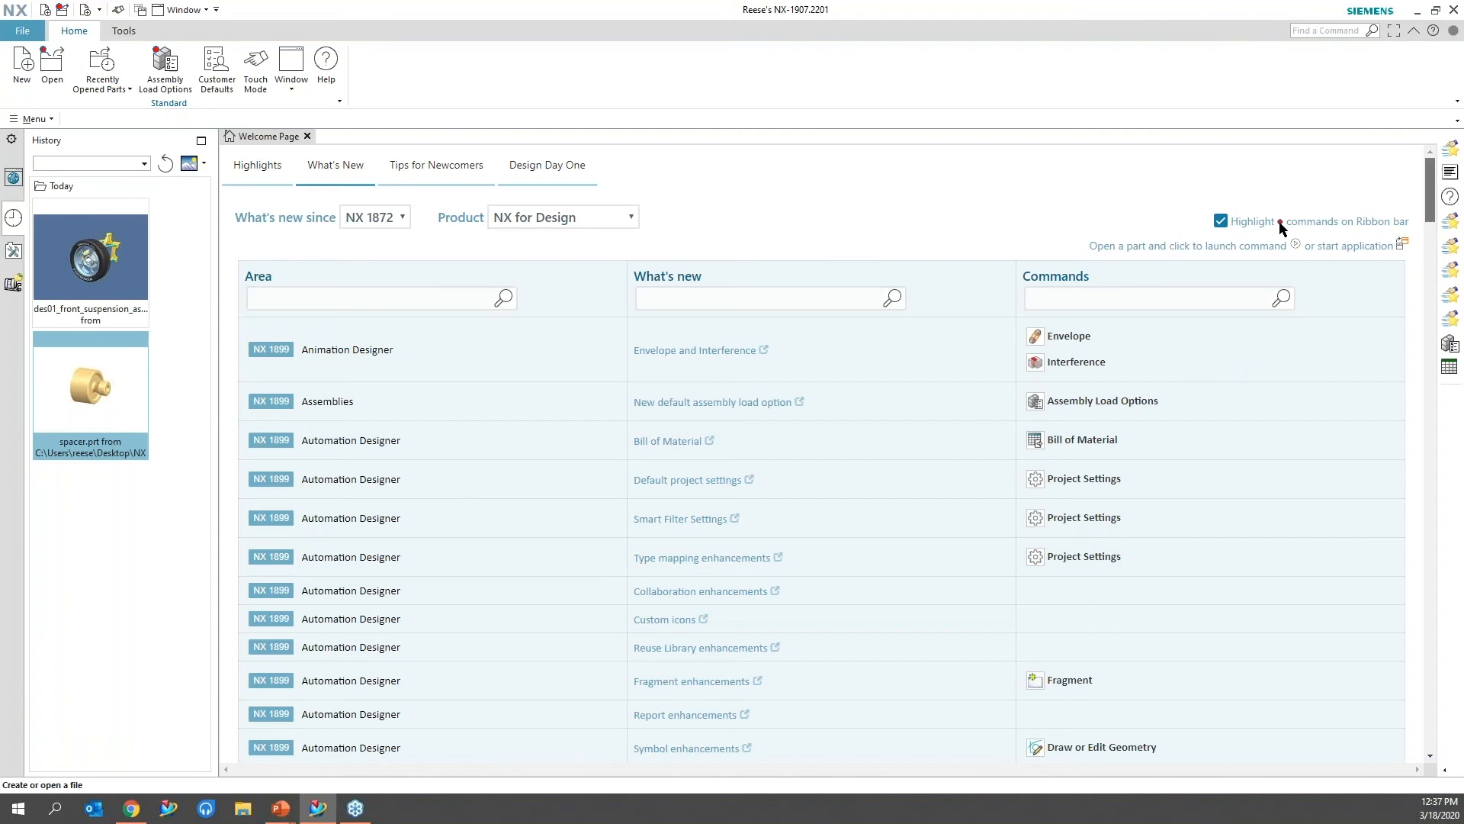
pyautogui.moveTo(20, 67)
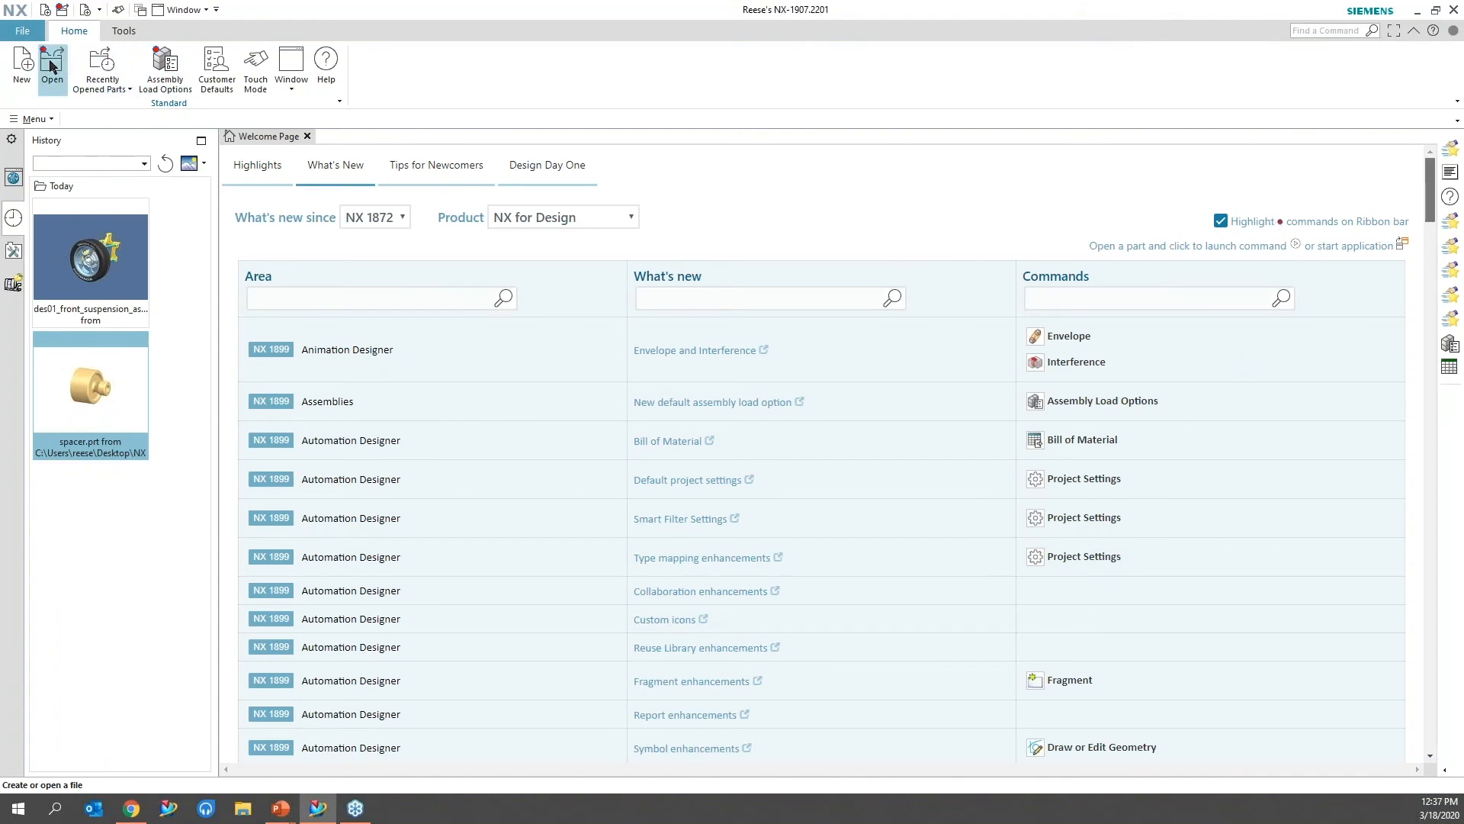
pyautogui.moveTo(69, 11)
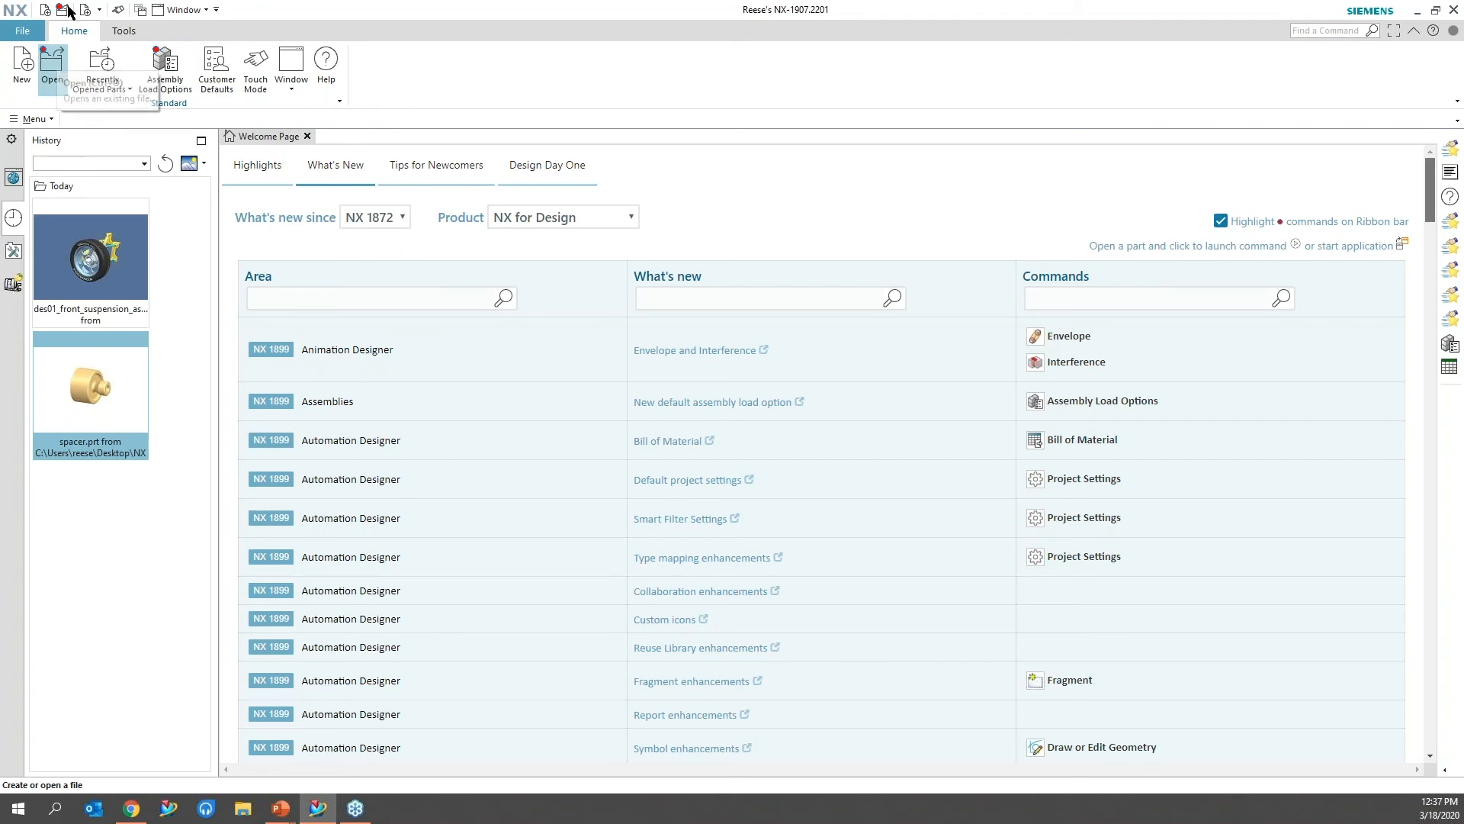
pyautogui.moveTo(131, 105)
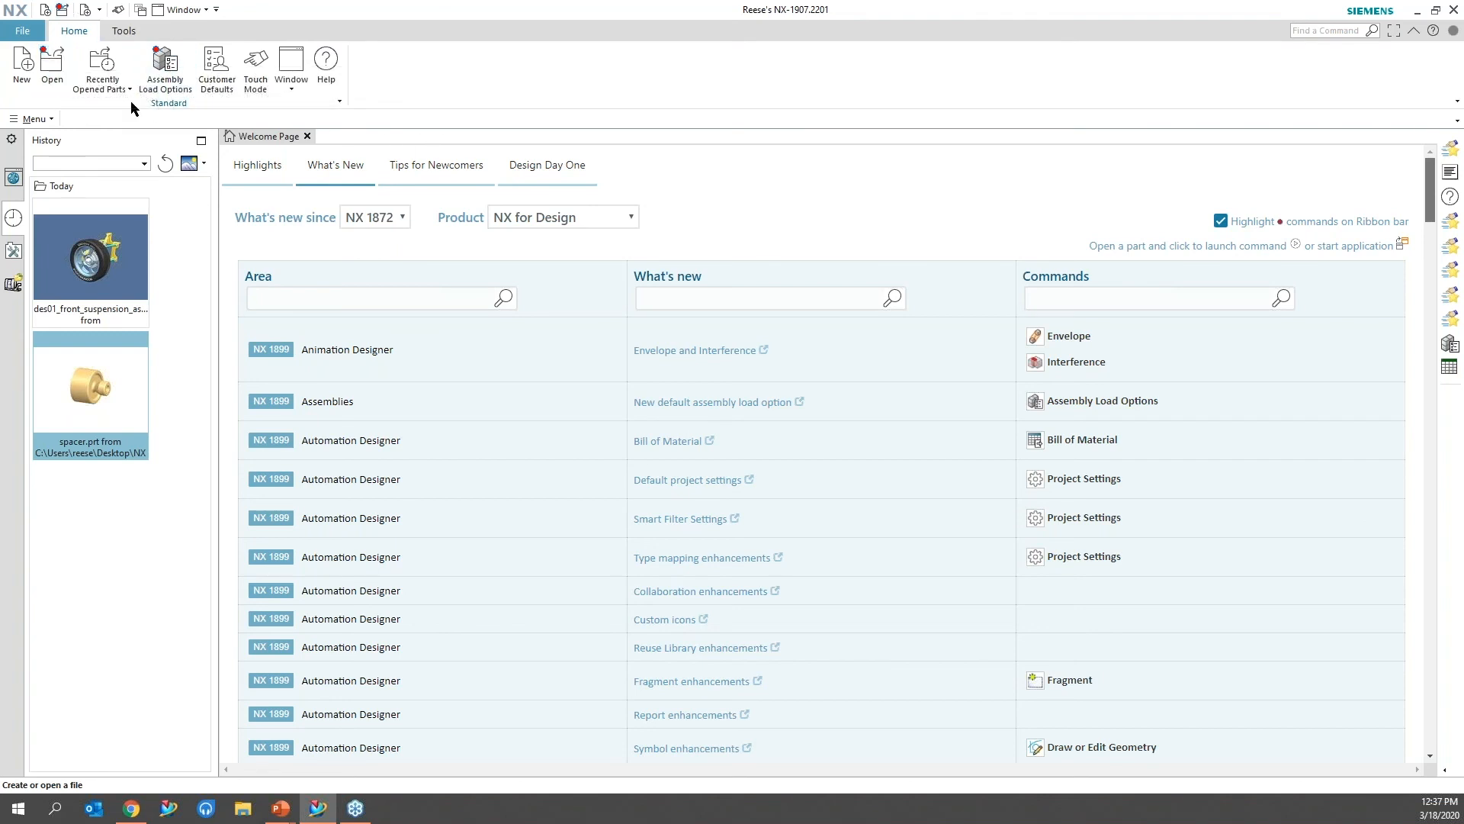
pyautogui.moveTo(52, 65)
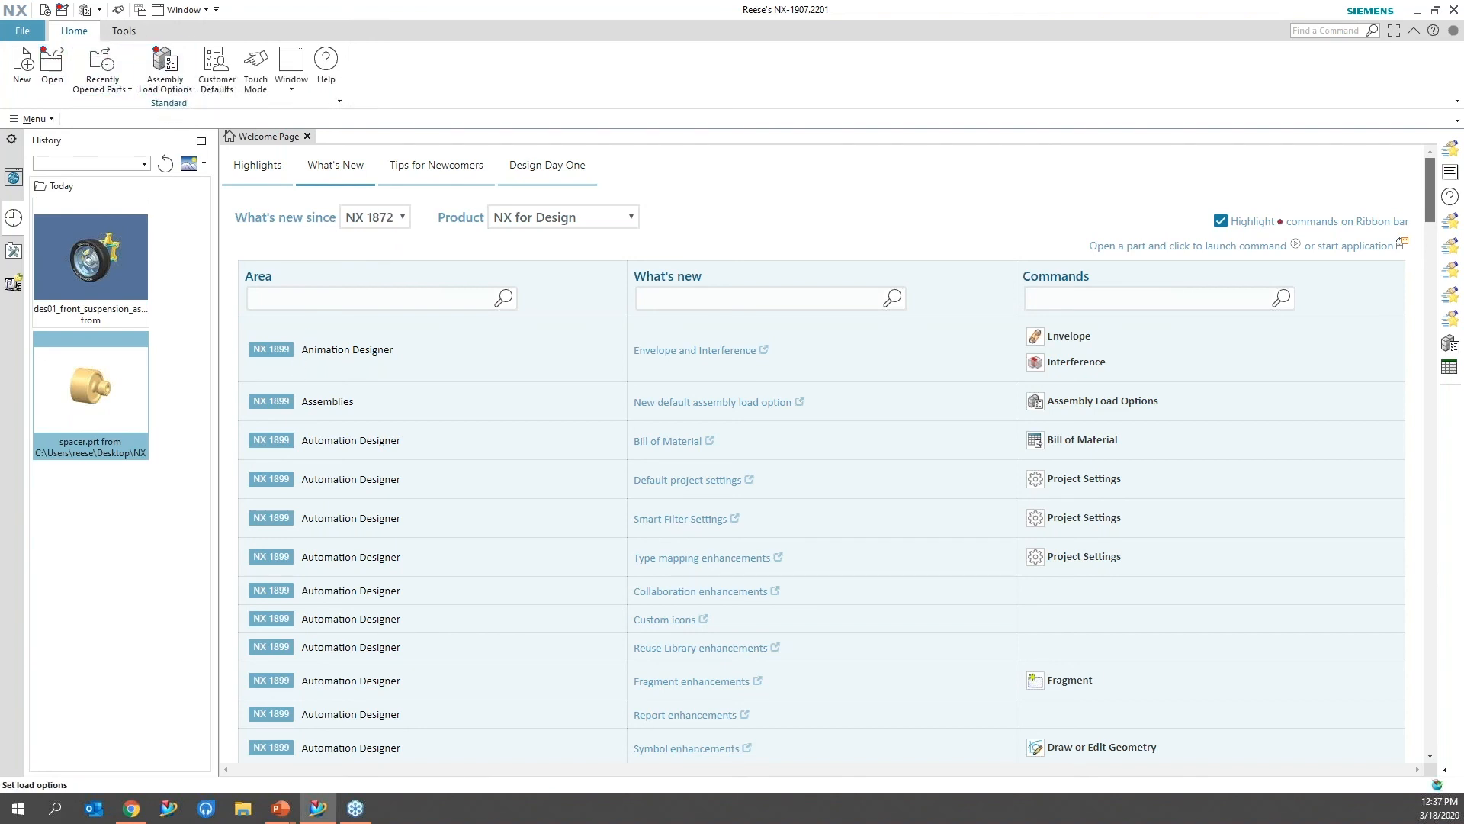
# Set Assembly Load Options to Minimally Load - Lightweight Display.
pyautogui.click(164, 70)
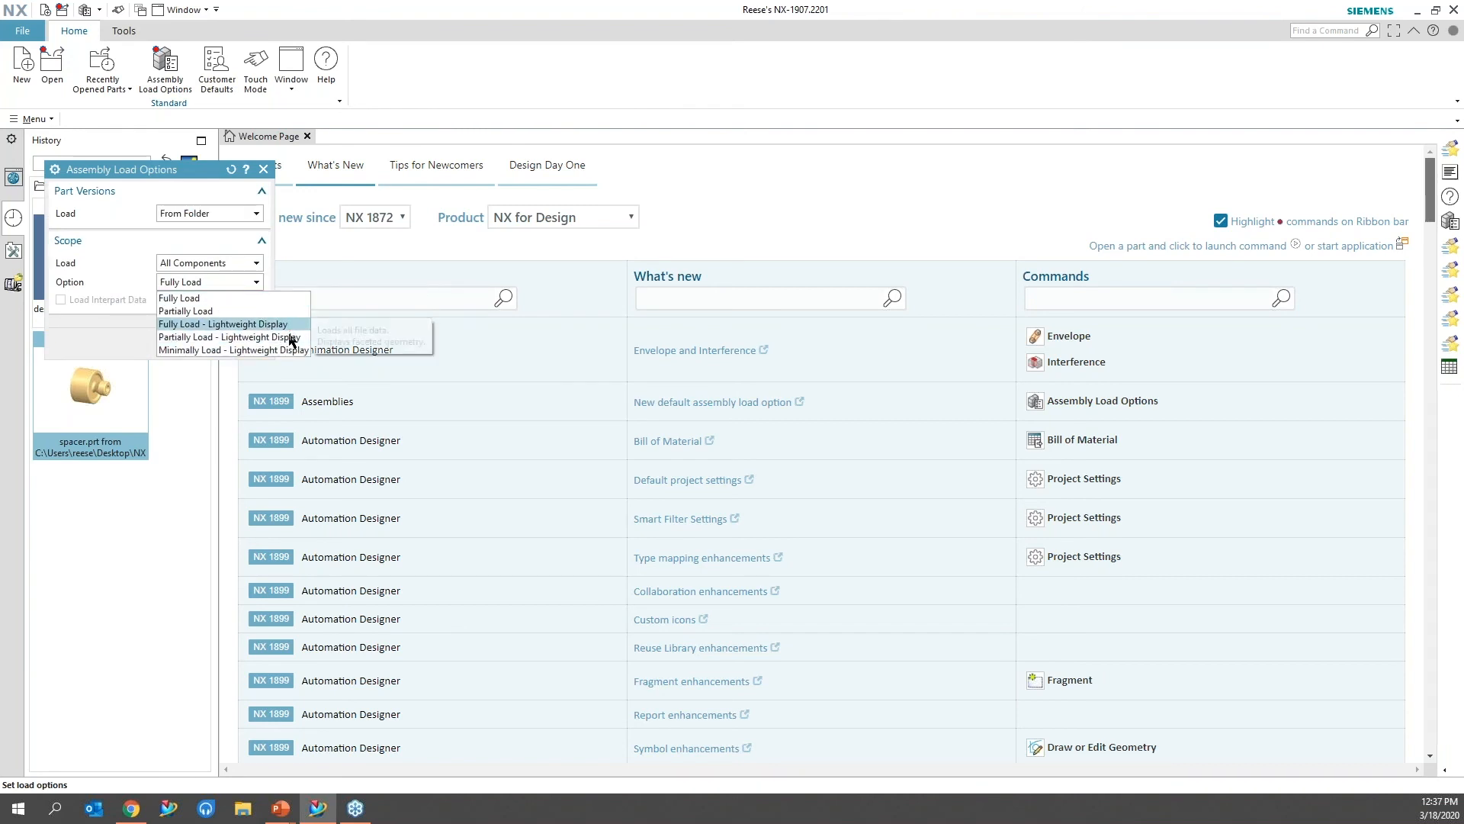
pyautogui.moveTo(231, 335)
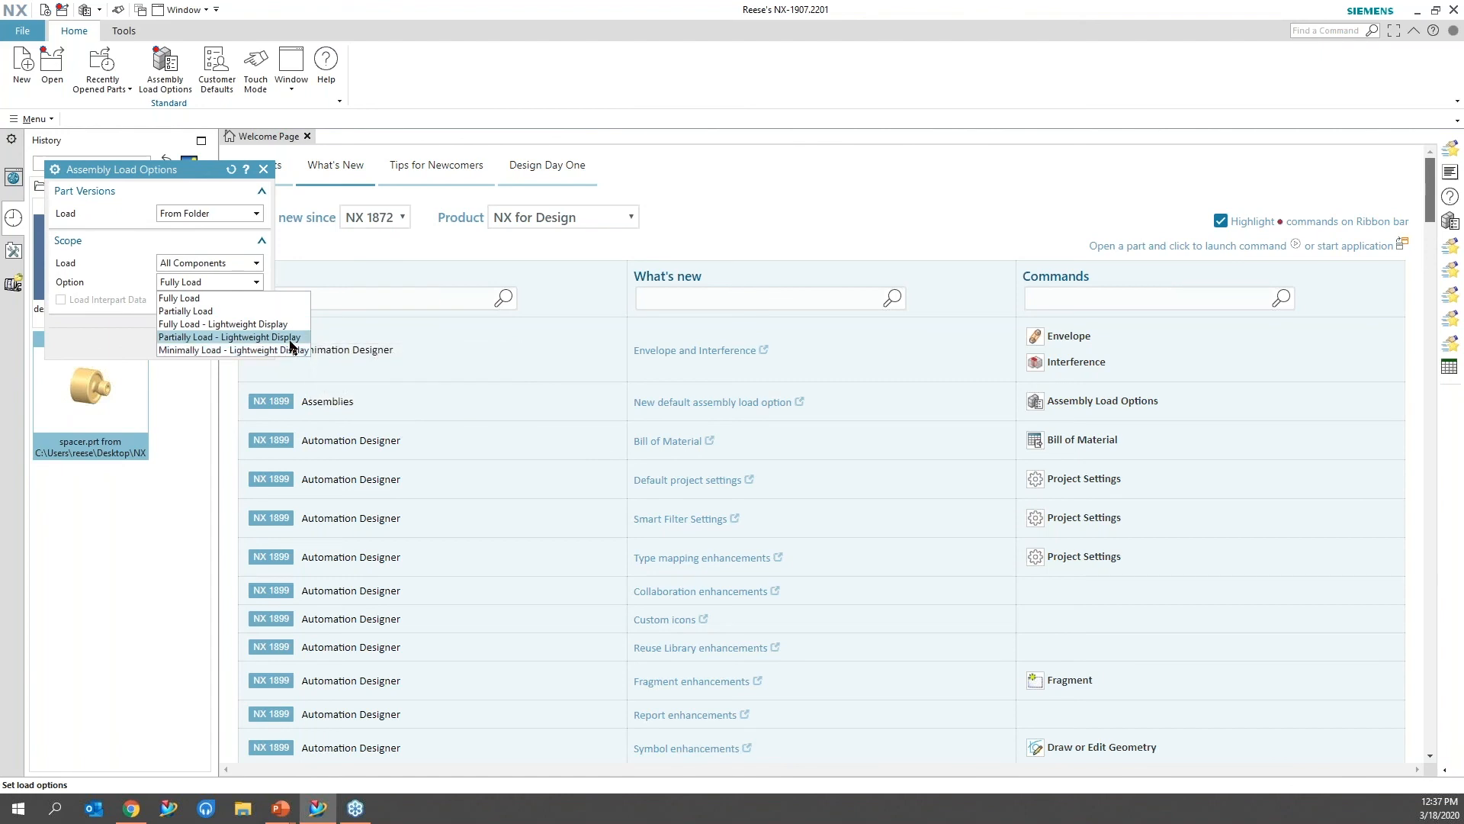
pyautogui.moveTo(230, 337)
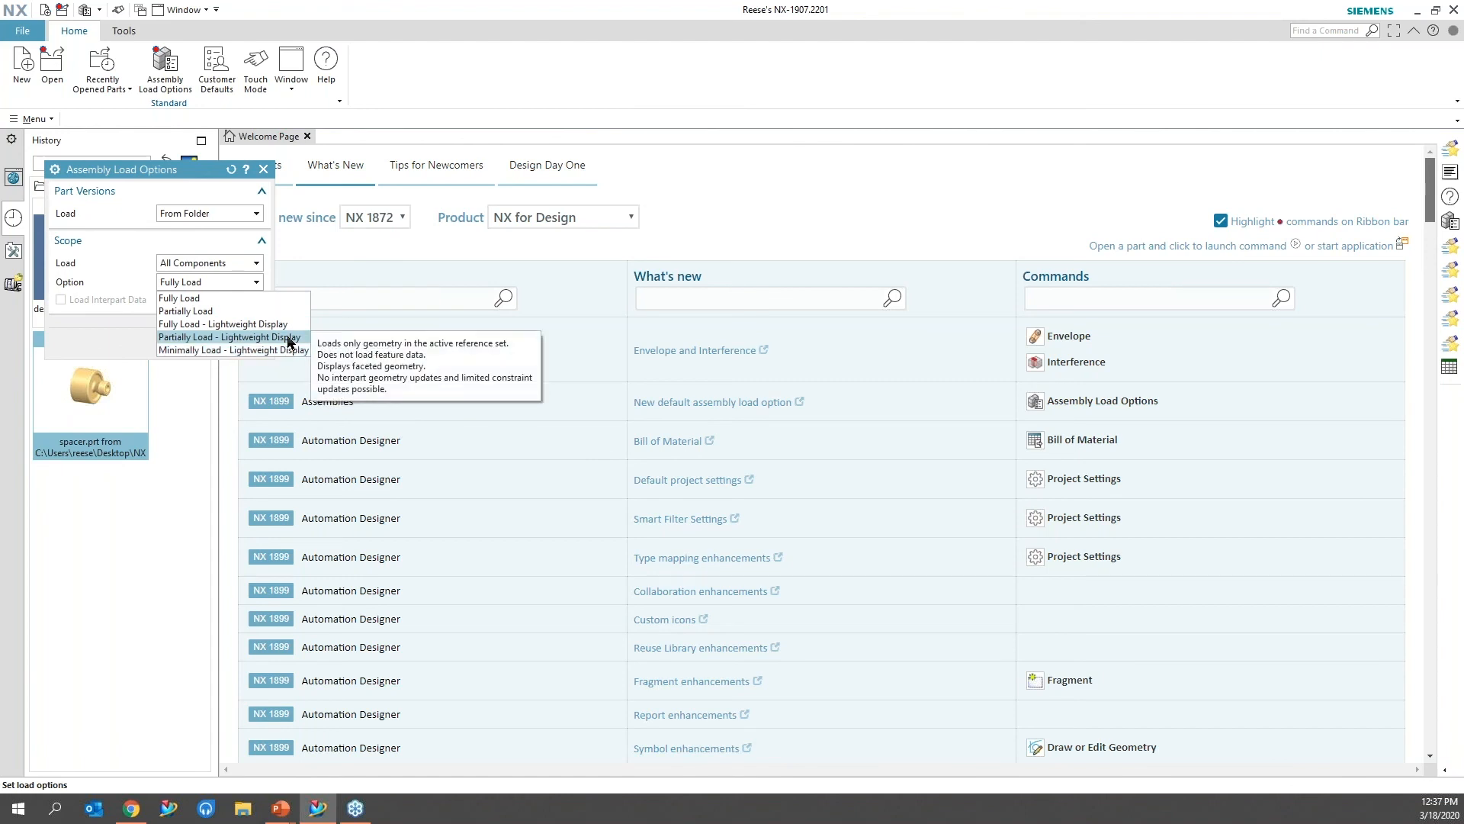
pyautogui.click(232, 349)
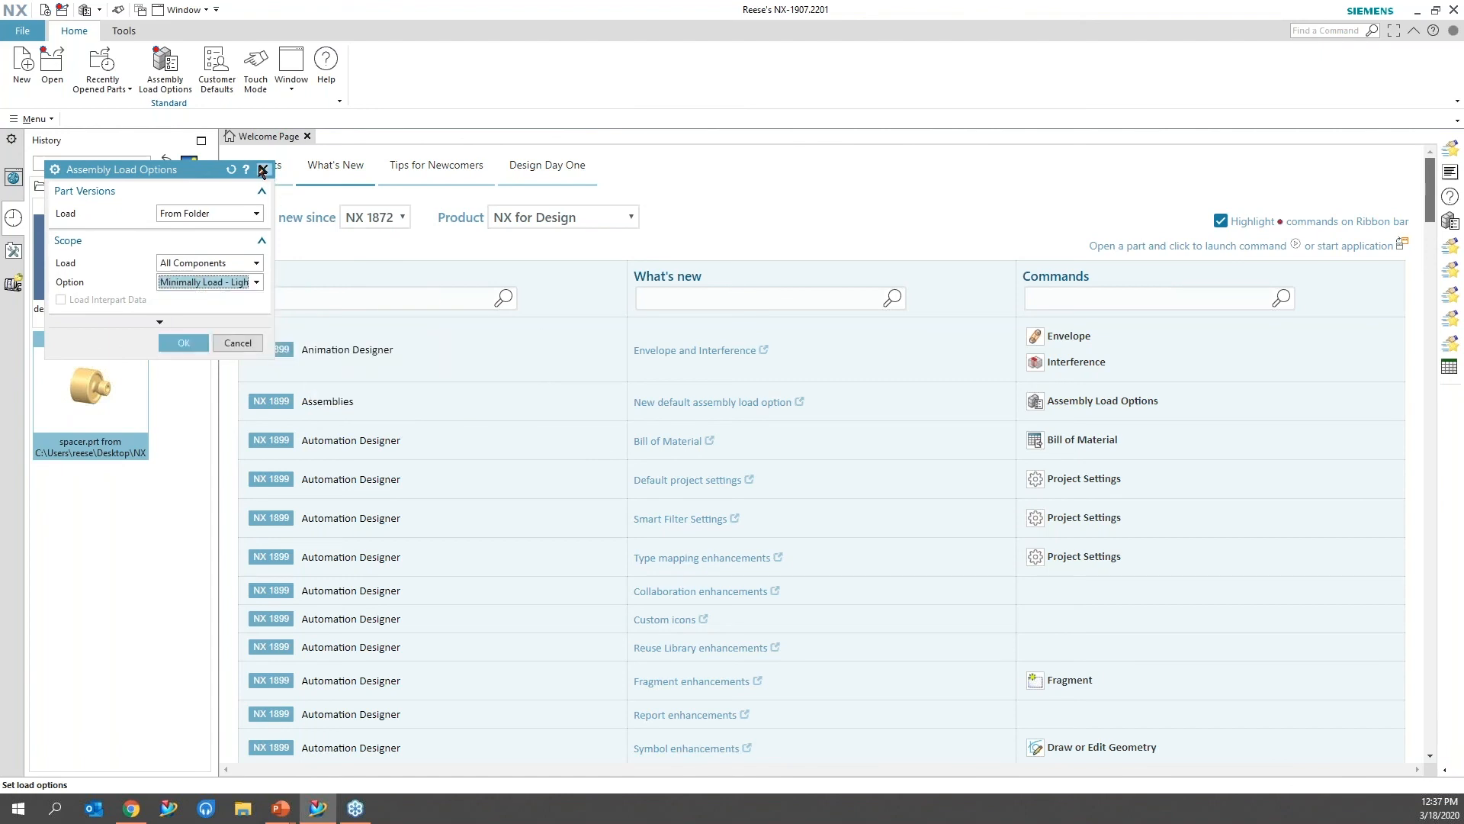
pyautogui.click(261, 169)
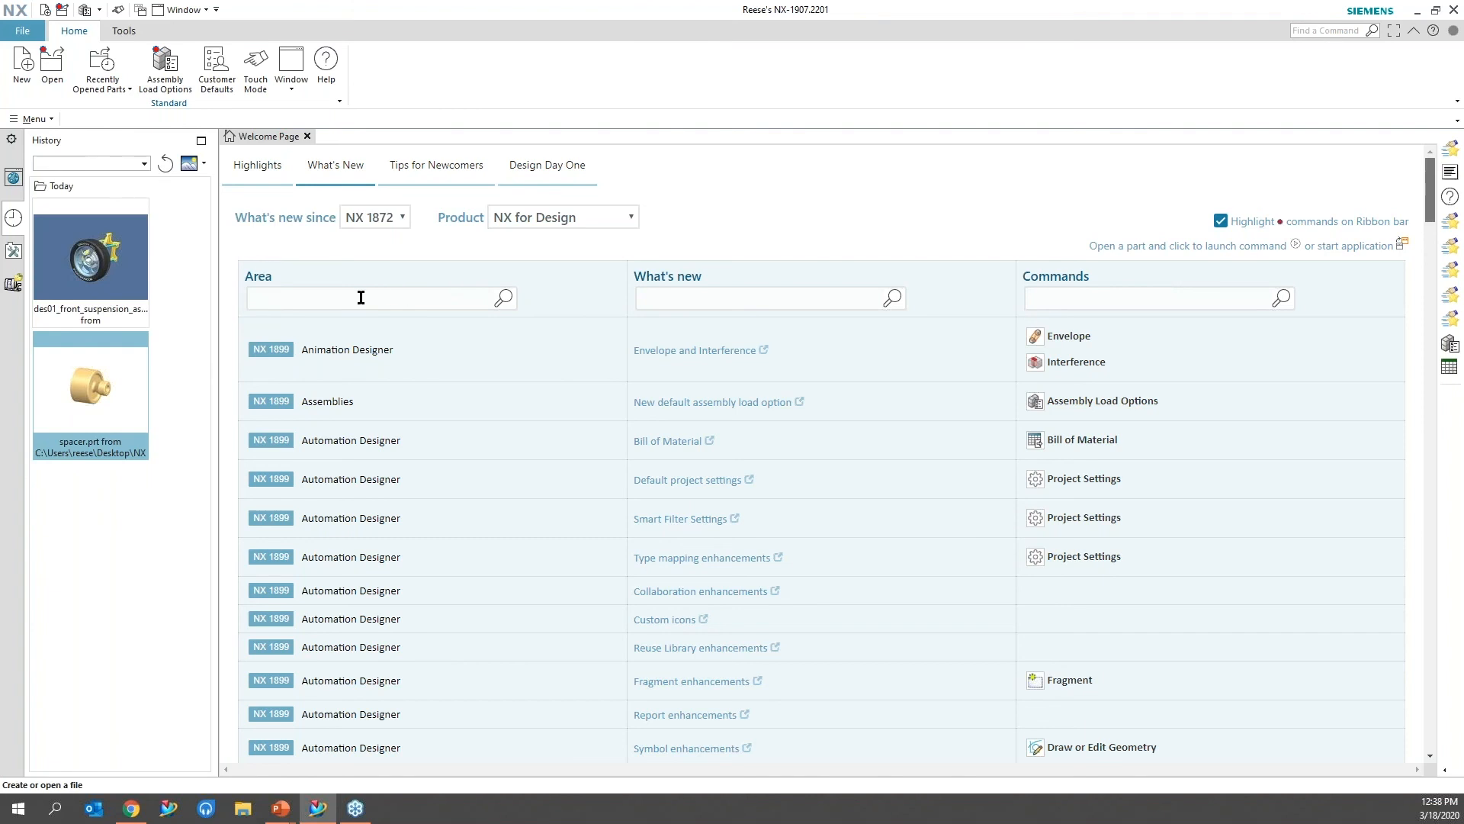
# Load the front suspension assembly from the History list.
pyautogui.doubleClick(90, 255)
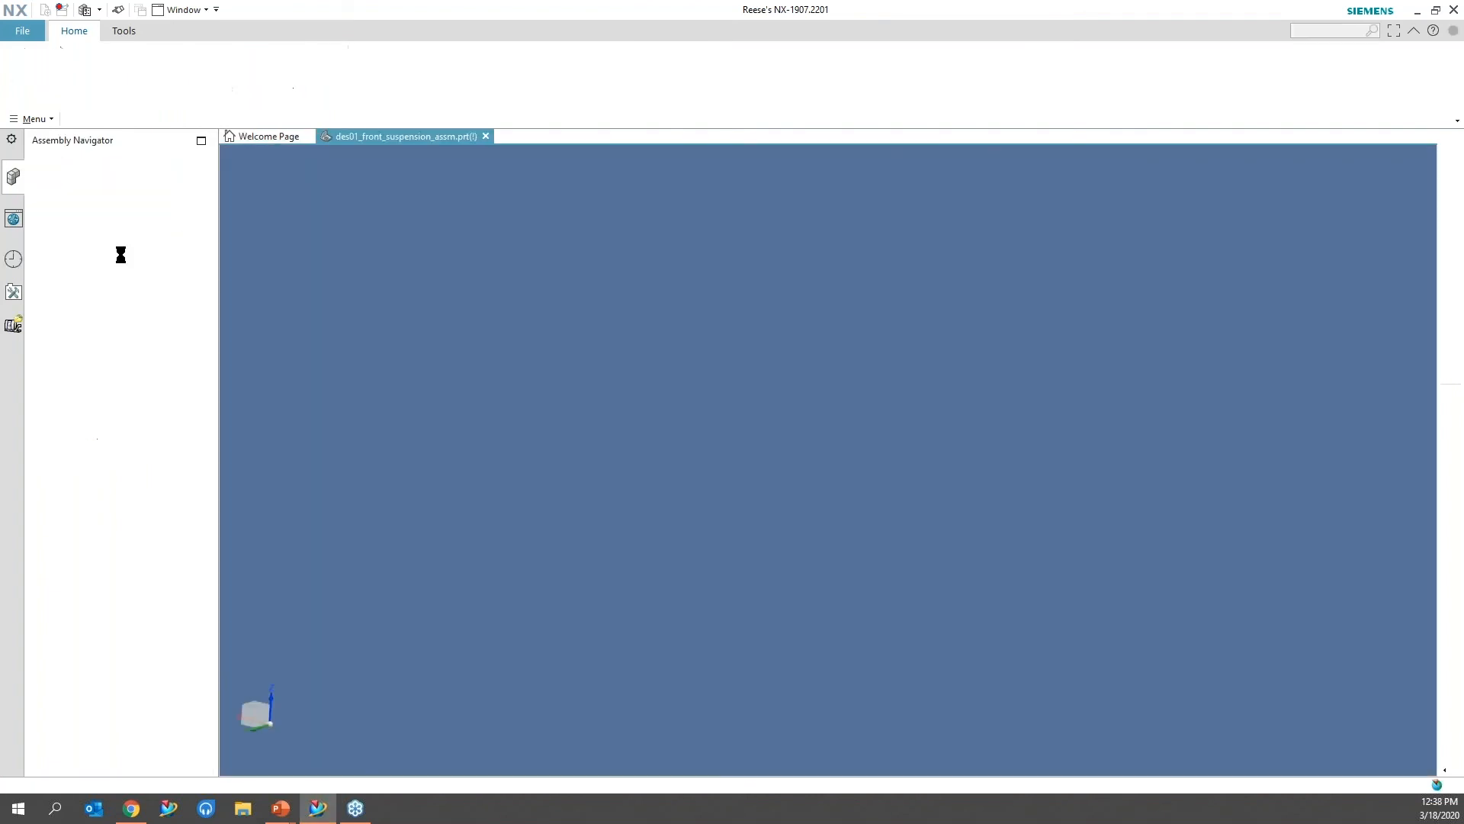